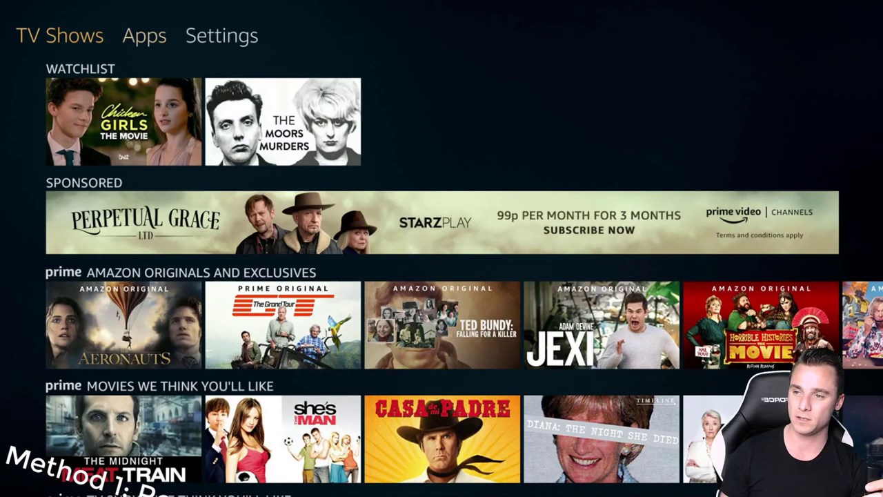
# Go to Settings > My Fire TV and highlight Reset to Factory Defaults.
pyautogui.click(221, 35)
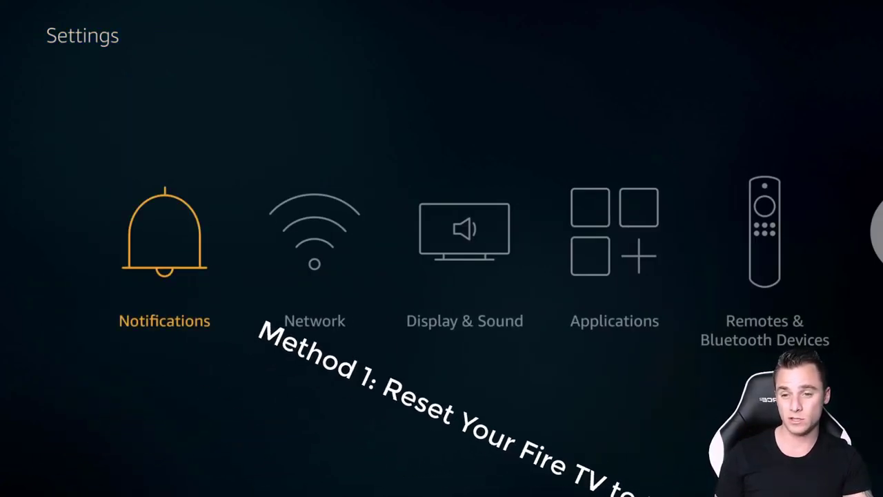
pyautogui.hscroll(-3)
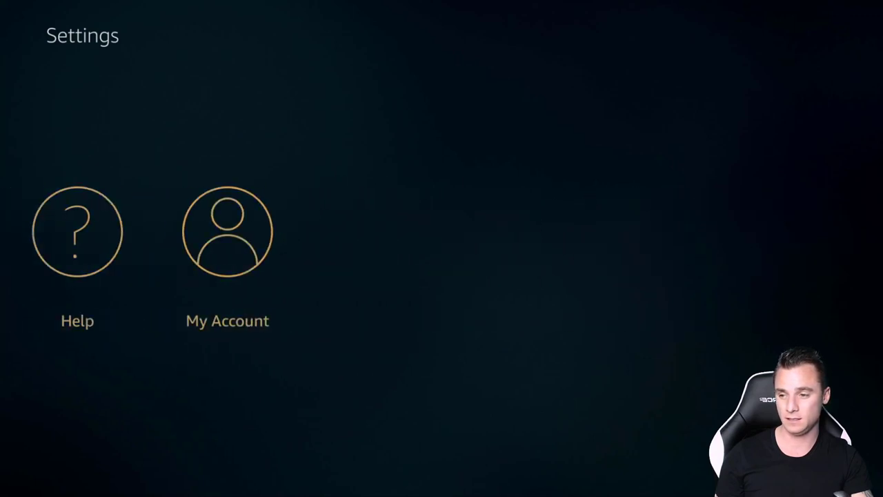
pyautogui.hscroll(-3)
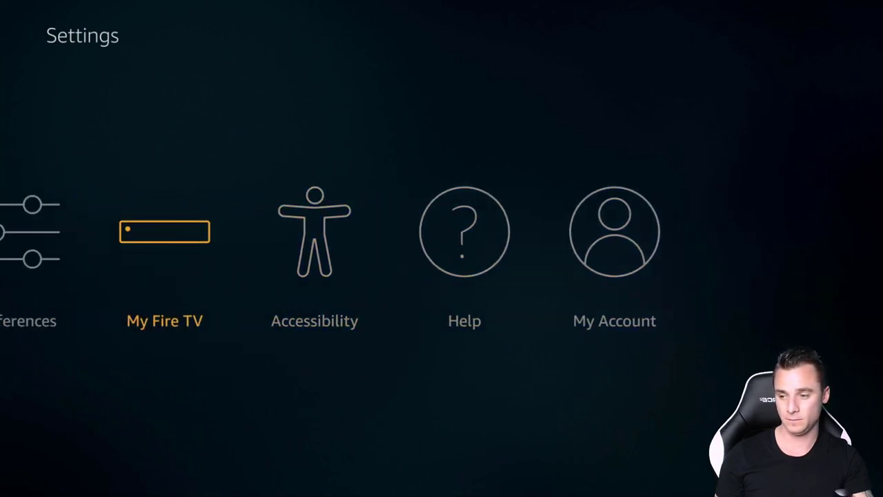
pyautogui.click(164, 232)
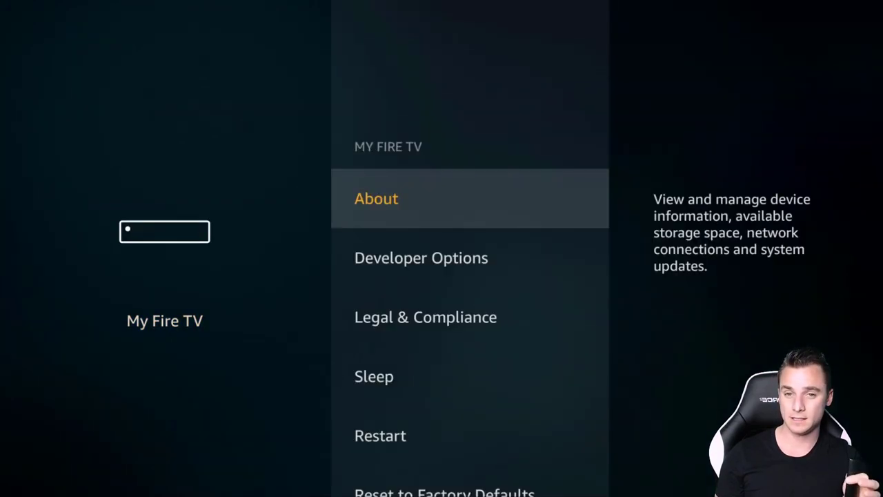
pyautogui.scroll(-3)
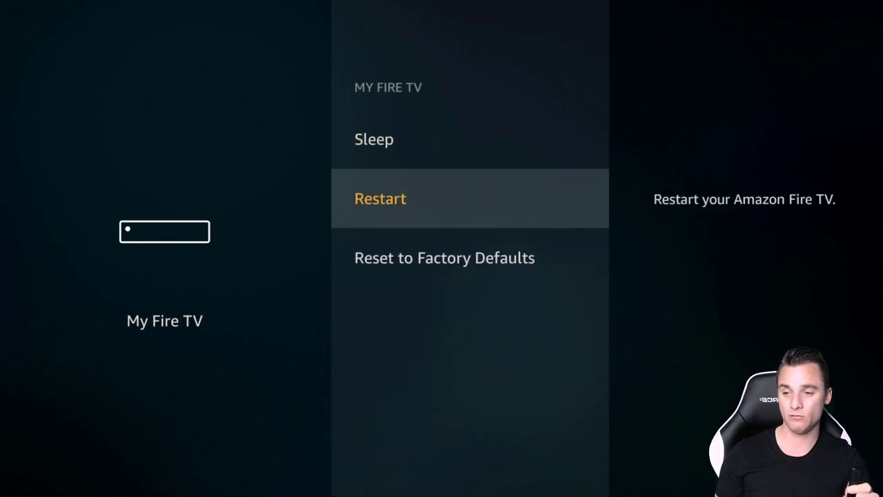
pyautogui.press('Down')
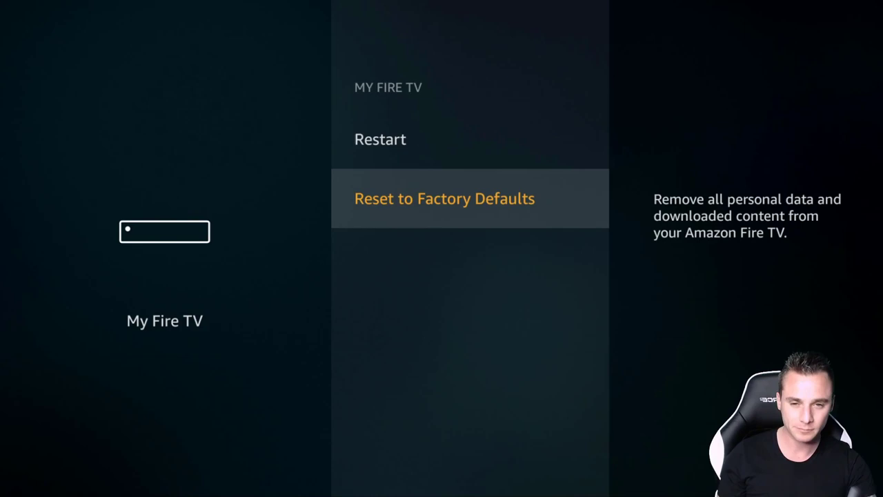
# Back out of My Fire TV to the main Settings row without resetting.
pyautogui.press('Back')
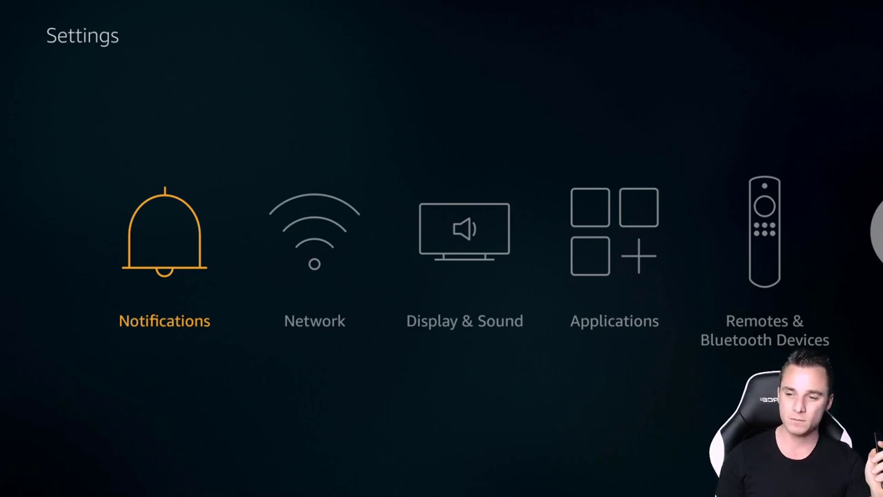
# In Preferences, verify all three Privacy Settings options are off, then browse Data Monitoring.
pyautogui.hscroll(3)
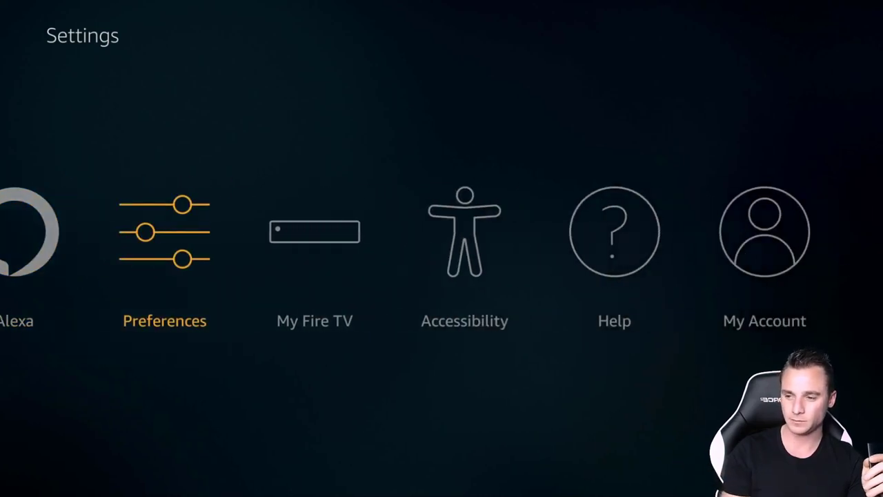
pyautogui.click(165, 232)
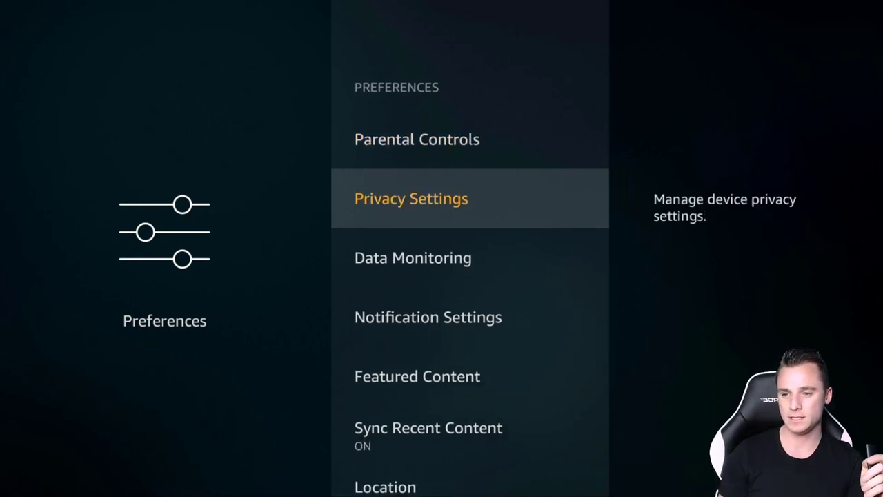
pyautogui.click(411, 198)
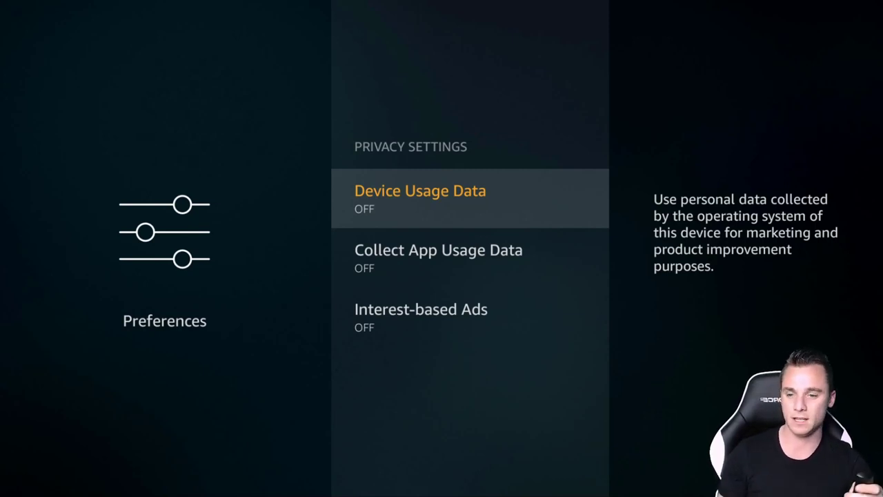
pyautogui.press('Back')
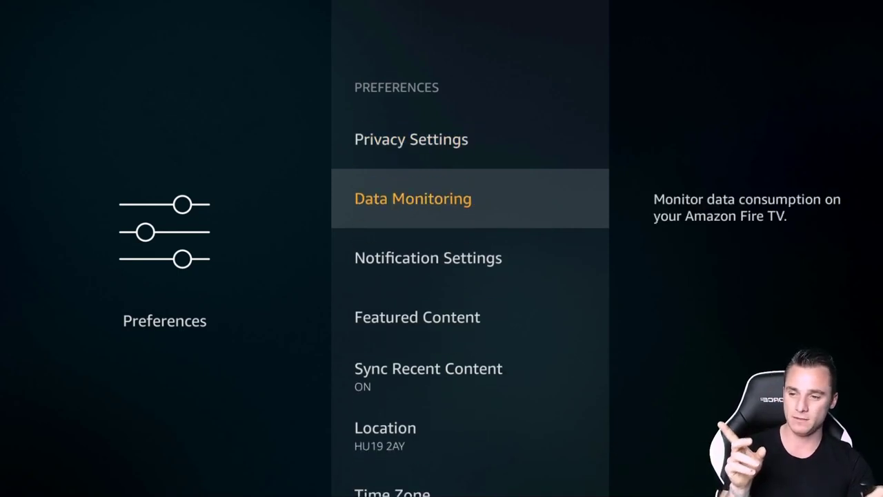
pyautogui.click(412, 199)
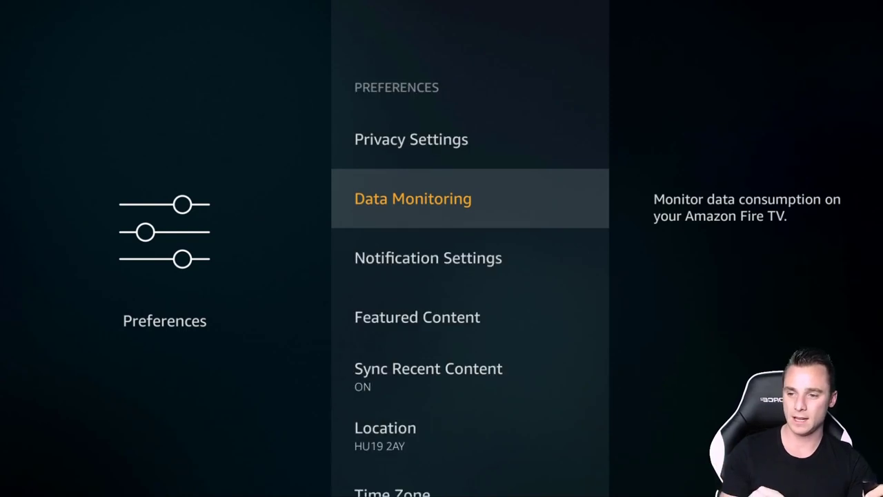
pyautogui.scroll(-3)
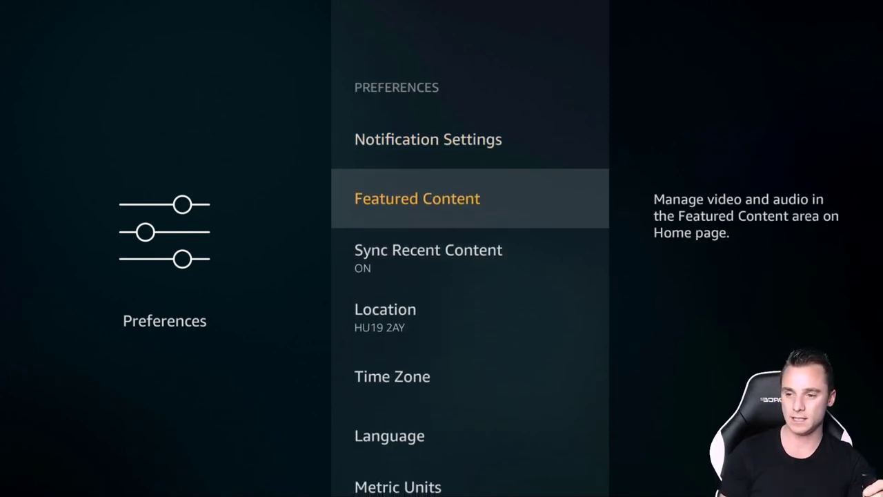
# Verify Featured Content's video and audio autoplay are OFF, then back out to Settings.
pyautogui.click(417, 198)
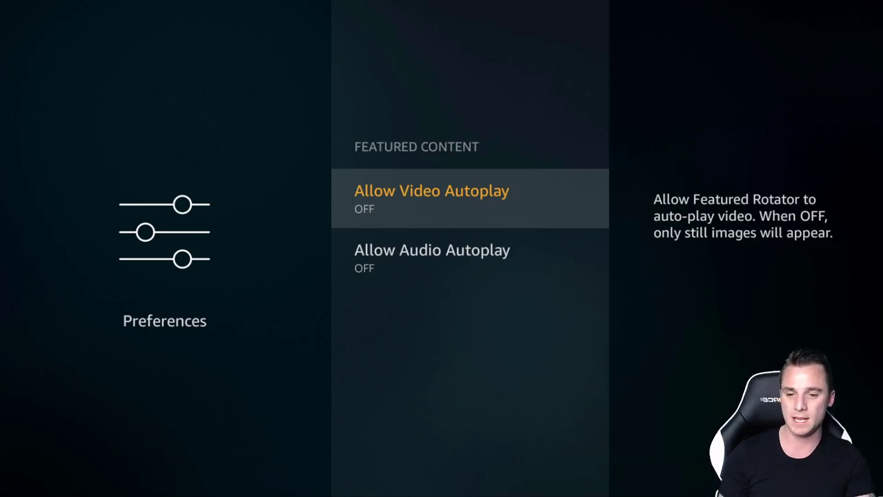
pyautogui.press('Down')
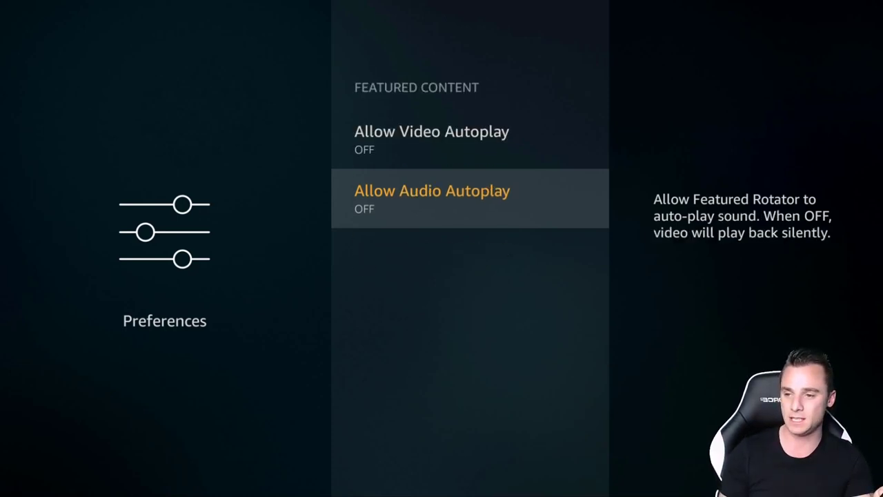
pyautogui.press('Back')
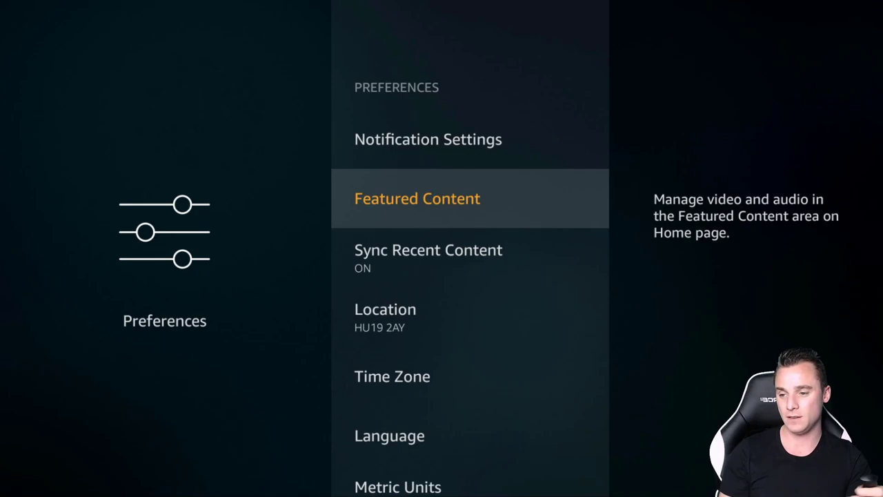
pyautogui.press('Back')
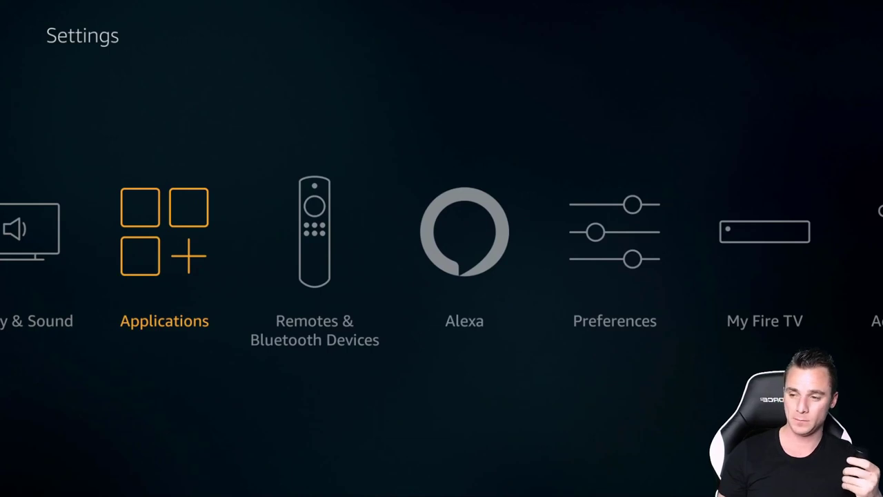
pyautogui.click(164, 231)
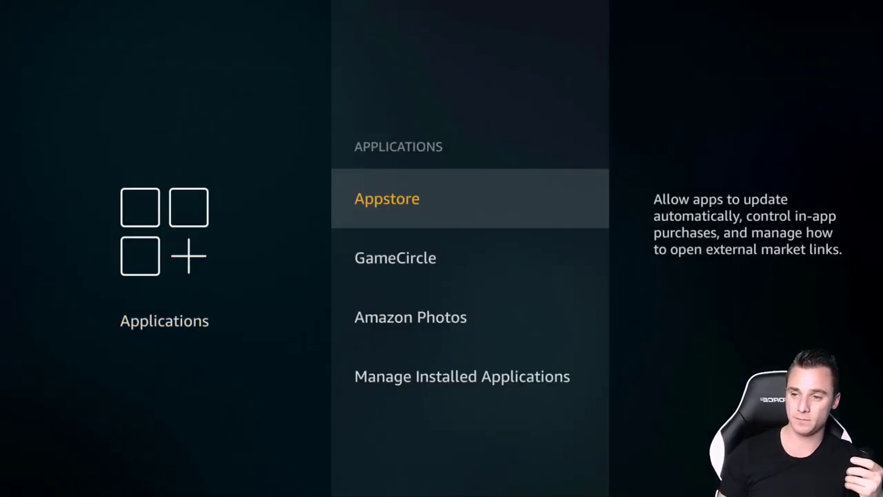
pyautogui.click(387, 199)
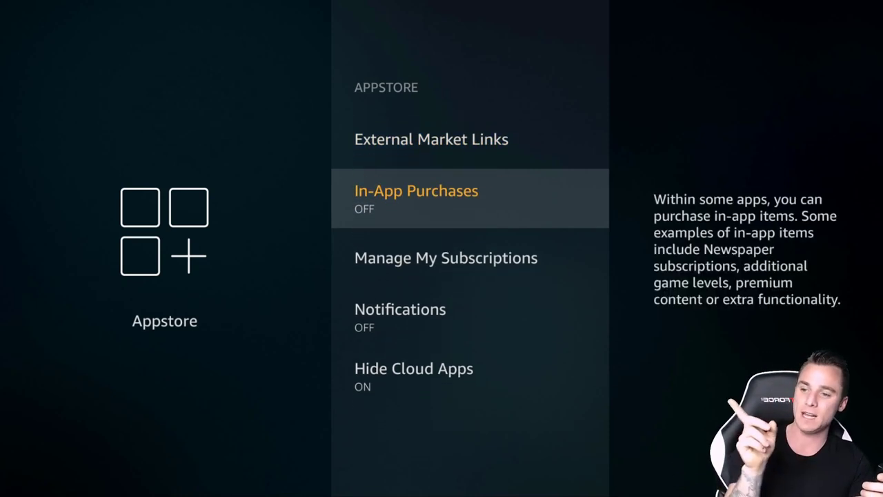
pyautogui.press('down')
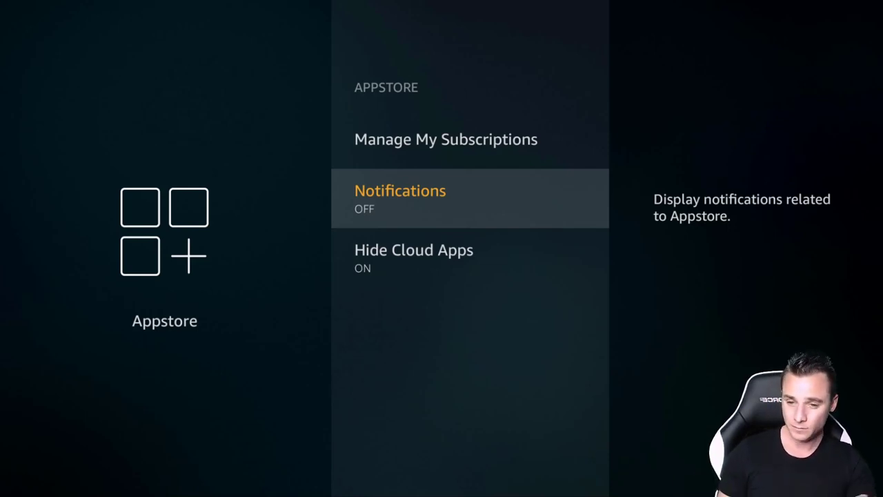
pyautogui.press('Back')
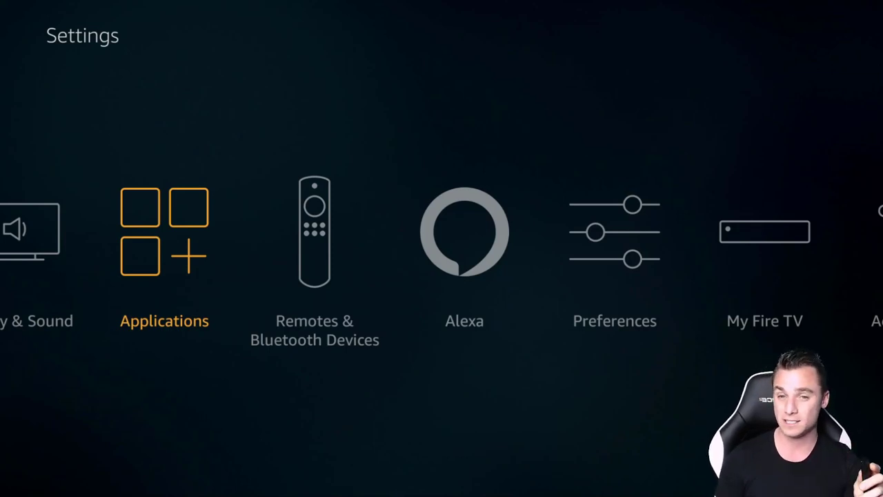
# Move along the Home screen to the Clean Master tile in Your Apps & Channels.
pyautogui.hscroll(-3)
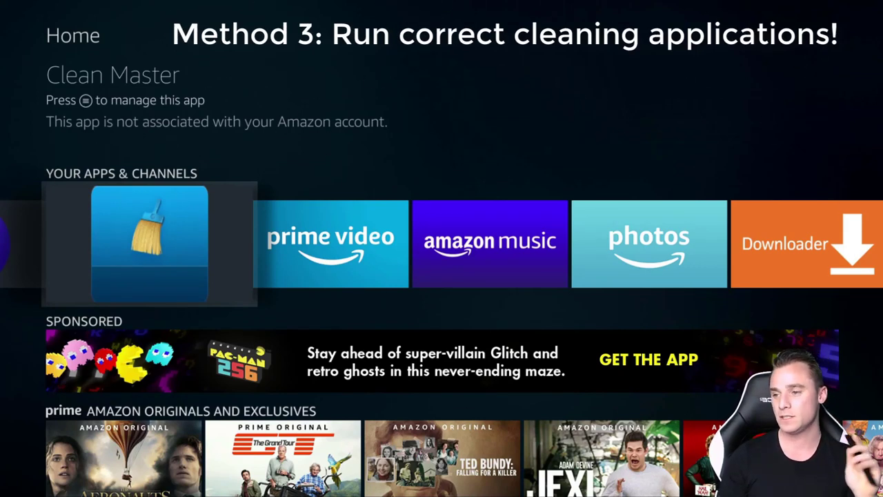
# Launch Clean Master, let TV boost reach 100%, and press COMPLETED.
pyautogui.click(150, 243)
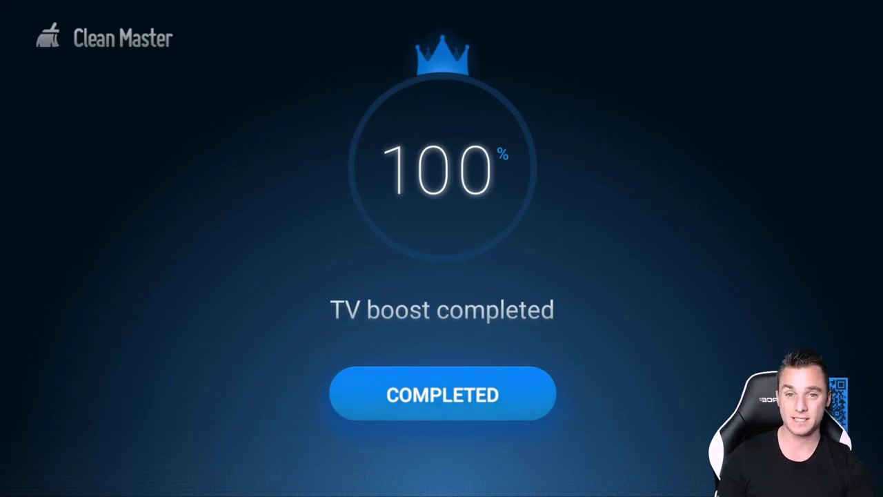
pyautogui.click(441, 394)
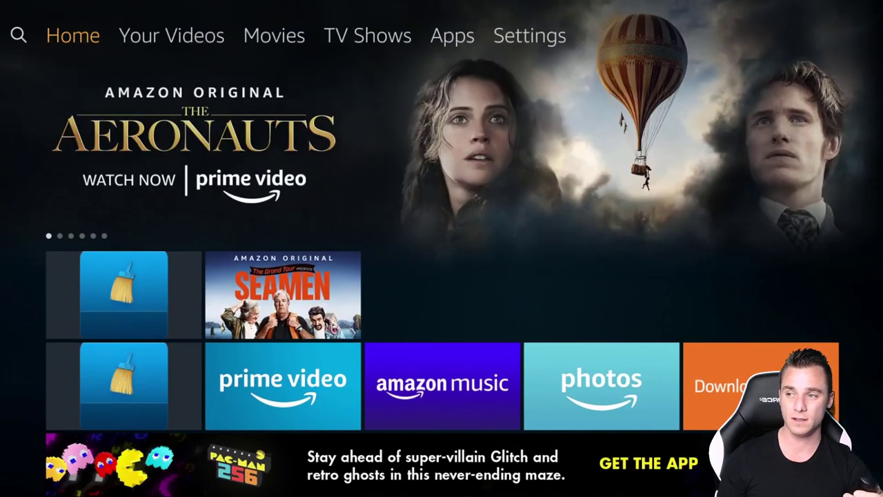
# Open Settings > Applications > Manage Installed Applications.
pyautogui.click(529, 35)
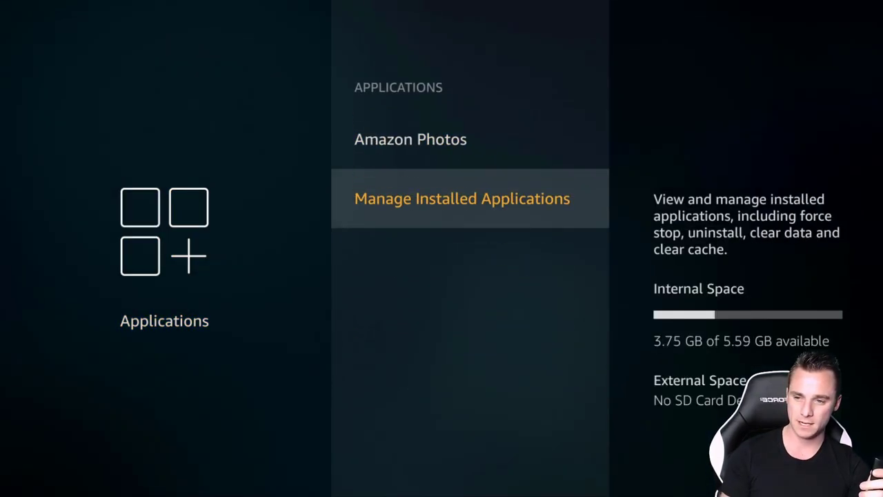
pyautogui.click(462, 199)
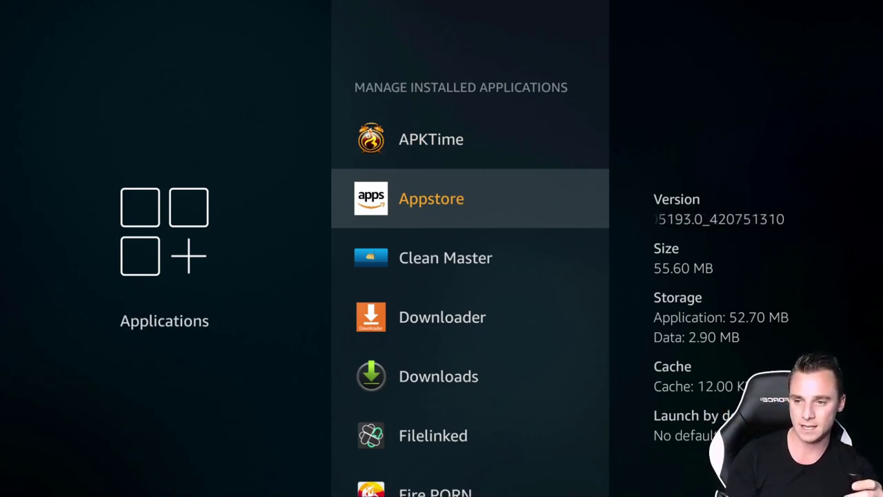
# Scroll through the installed apps list, then return and select Applications.
pyautogui.scroll(-3)
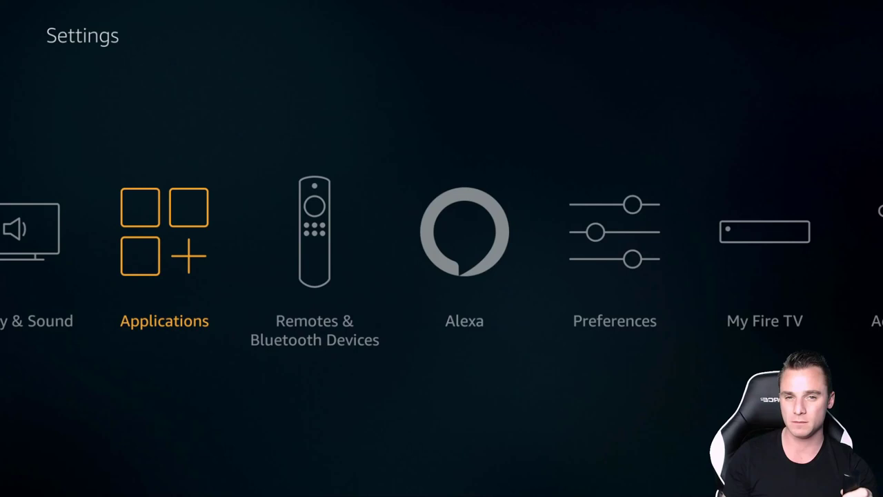
pyautogui.click(164, 232)
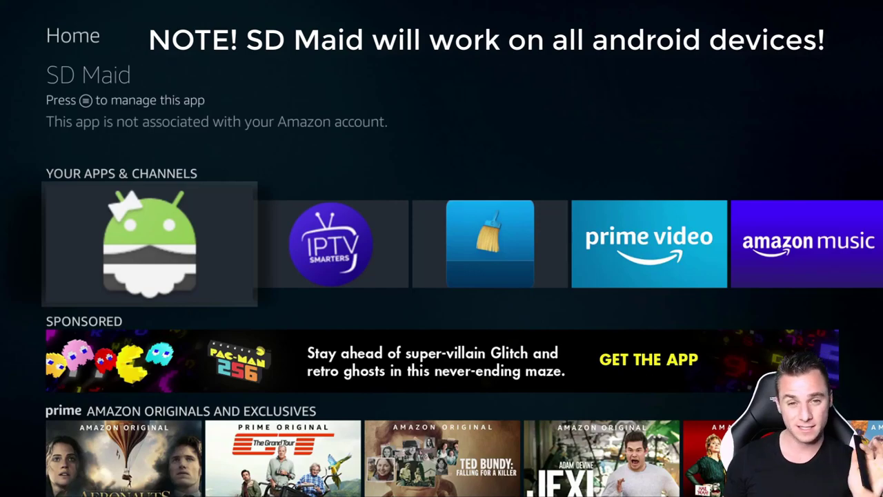
# Launch SD Maid, scan for junk, and press Run now on the 2.6 MB found.
pyautogui.click(149, 243)
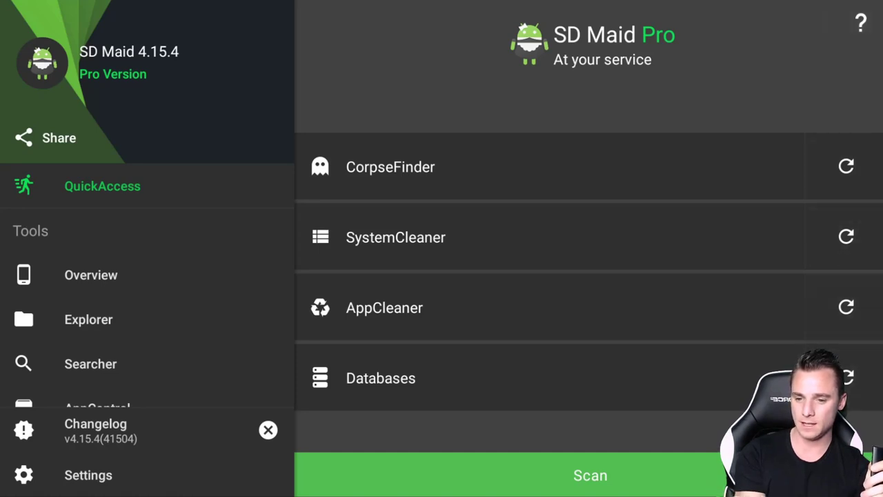
pyautogui.click(590, 474)
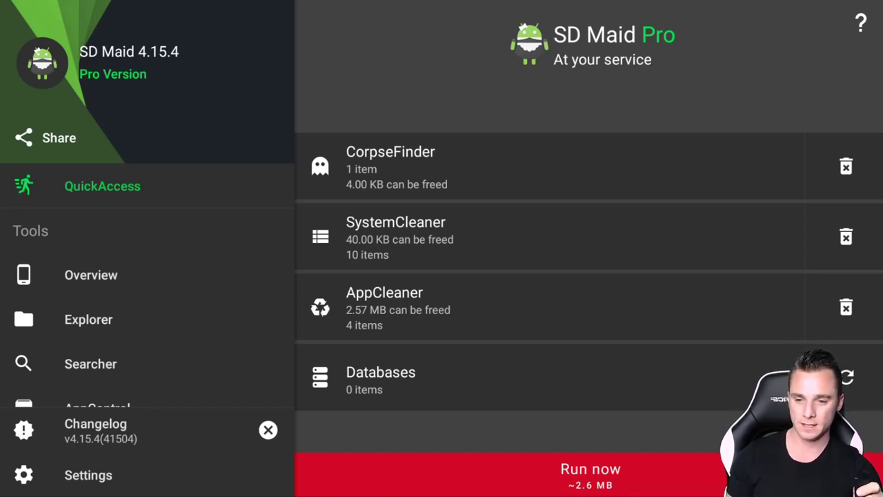
pyautogui.click(591, 469)
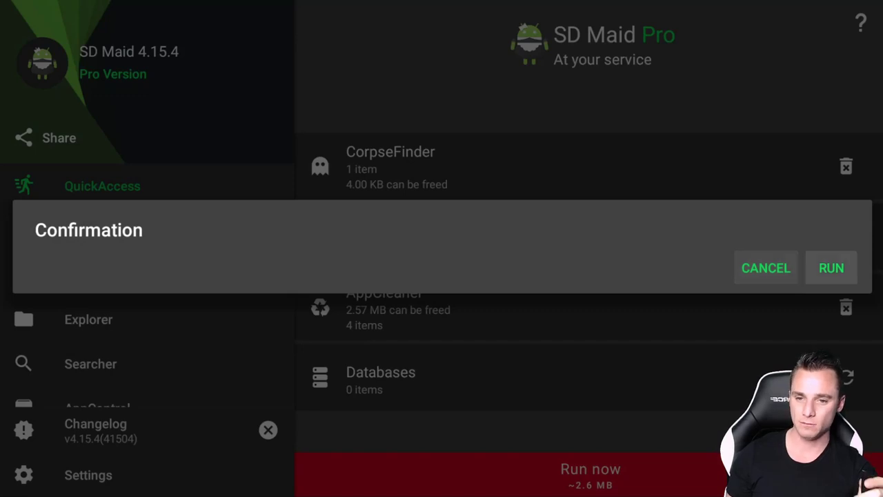
# Confirm the SD Maid cleanup with RUN in the Confirmation dialog.
pyautogui.click(831, 268)
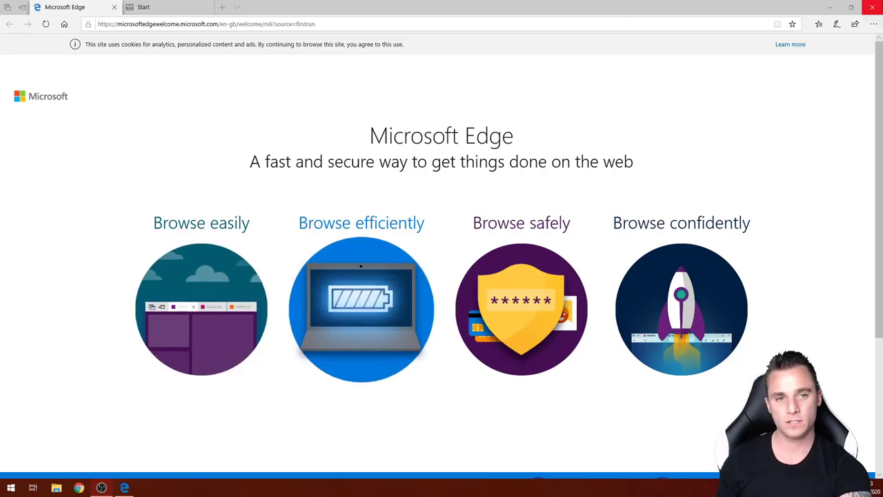
# Load the router sign-in page at 192.168.1.1 in Edge's address bar.
pyautogui.click(207, 23)
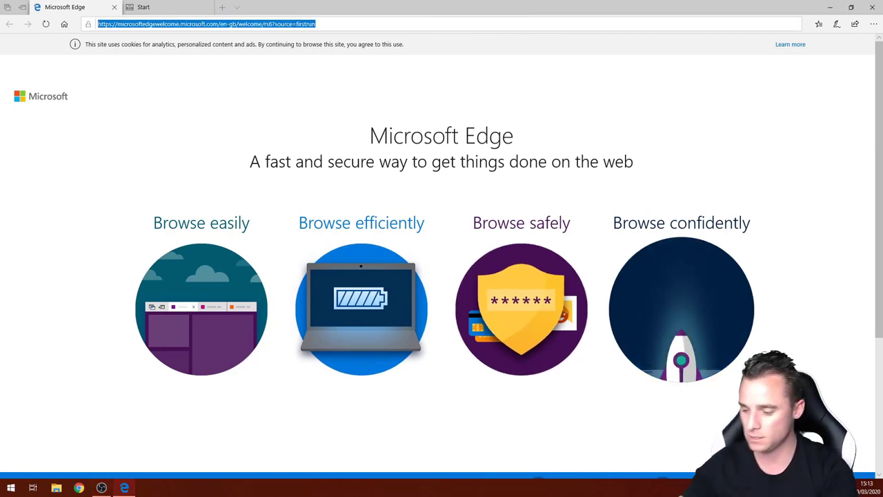
pyautogui.write('192.168.1.1/login.lp')
pyautogui.write('admin')
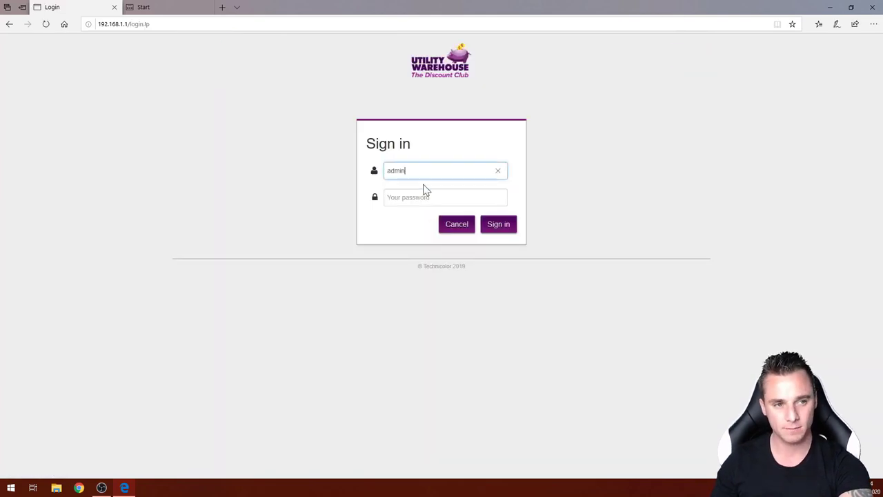
# Enter the admin password and sign in to the Technicolor router dashboard.
pyautogui.click(445, 197)
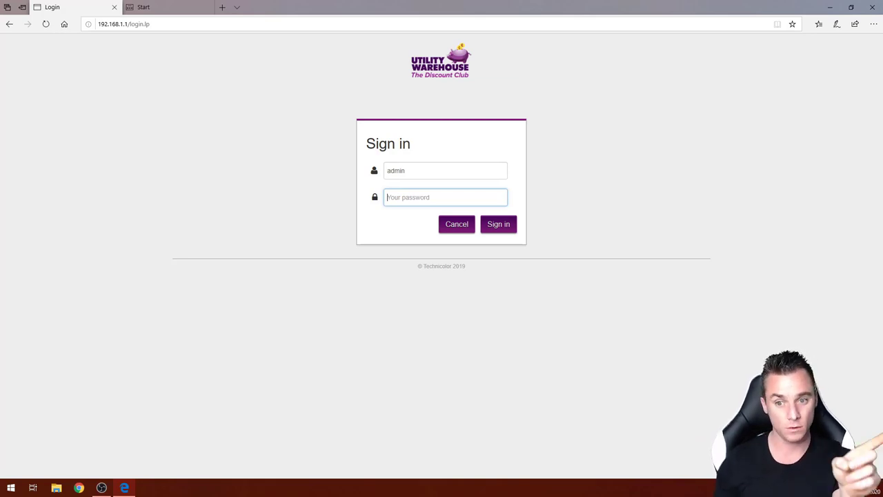
pyautogui.click(498, 224)
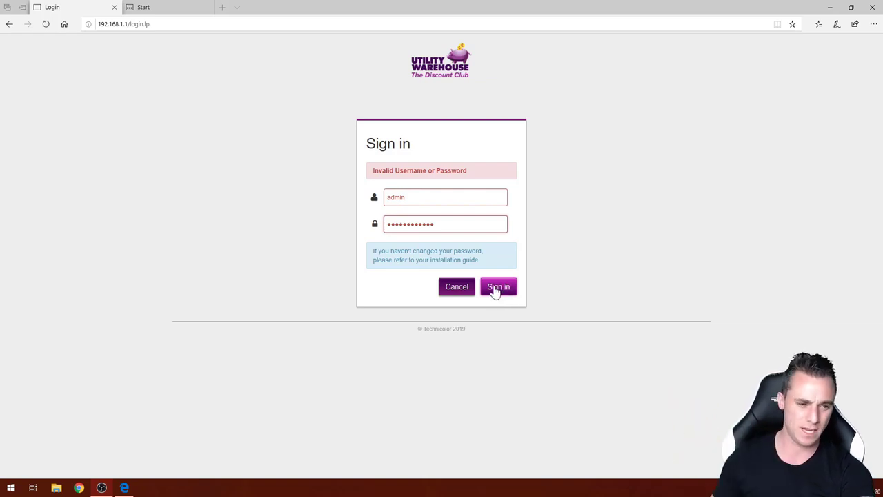
pyautogui.click(498, 287)
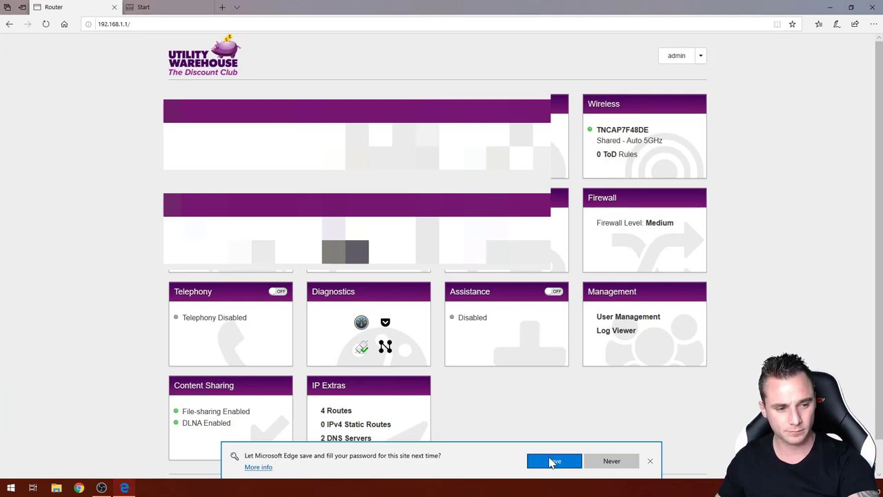
# Accept Edge's offer to save the router sign-in password.
pyautogui.click(554, 461)
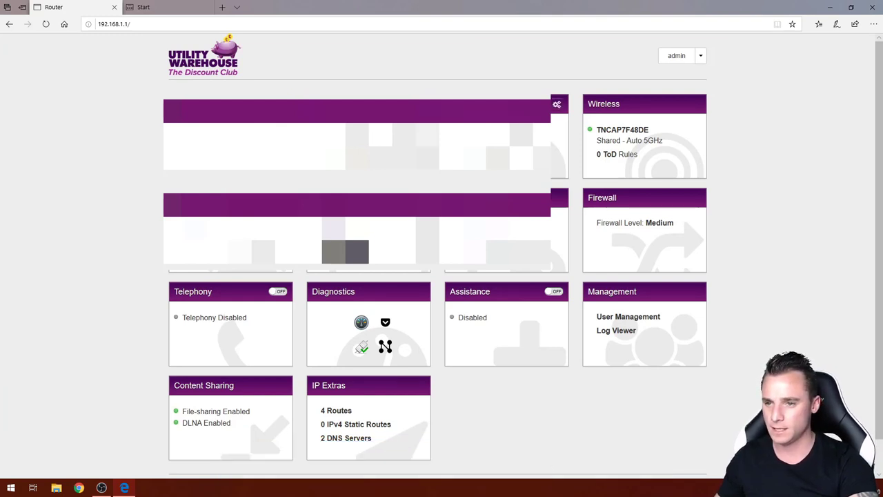
pyautogui.moveTo(590, 228)
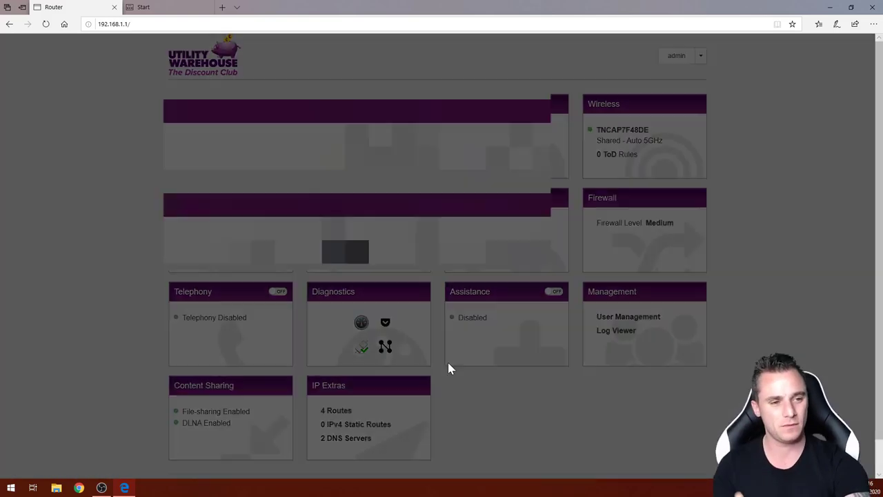
# Open Wireless settings and scroll to the 2.4GHz access point's Channel setting.
pyautogui.click(604, 104)
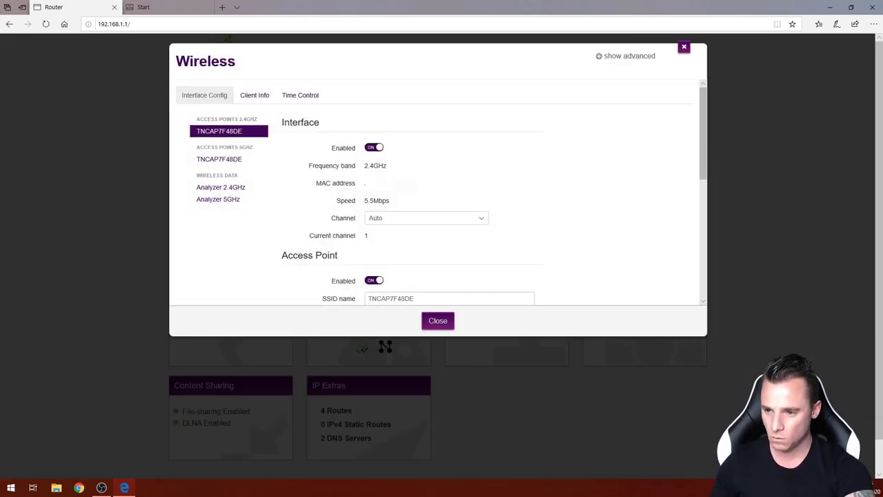
pyautogui.moveTo(345, 171)
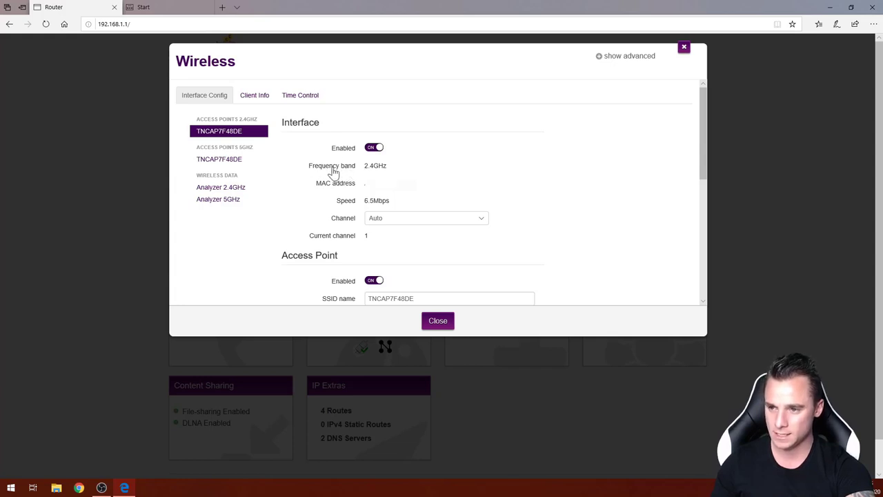
pyautogui.moveTo(353, 188)
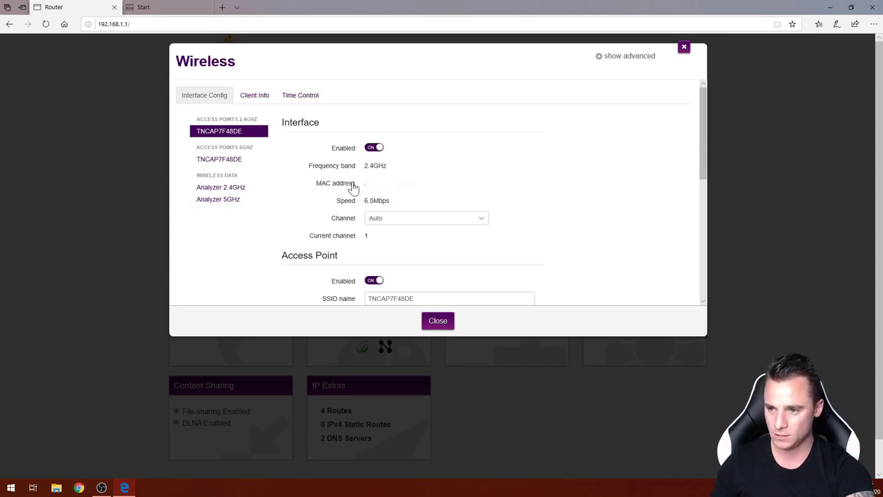
pyautogui.scroll(-3)
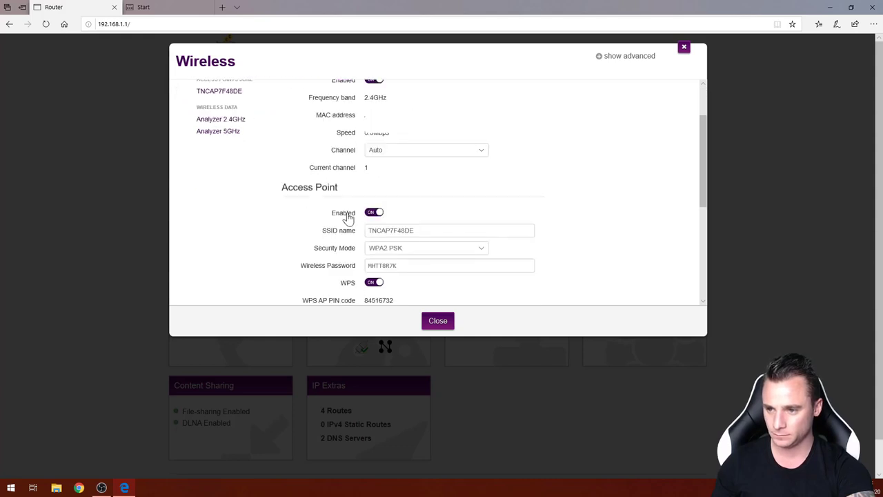
pyautogui.scroll(-3)
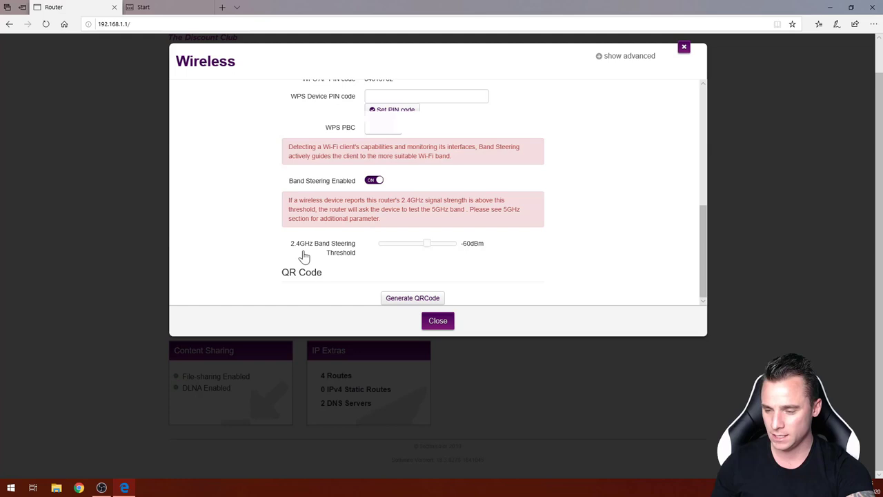
pyautogui.moveTo(428, 251)
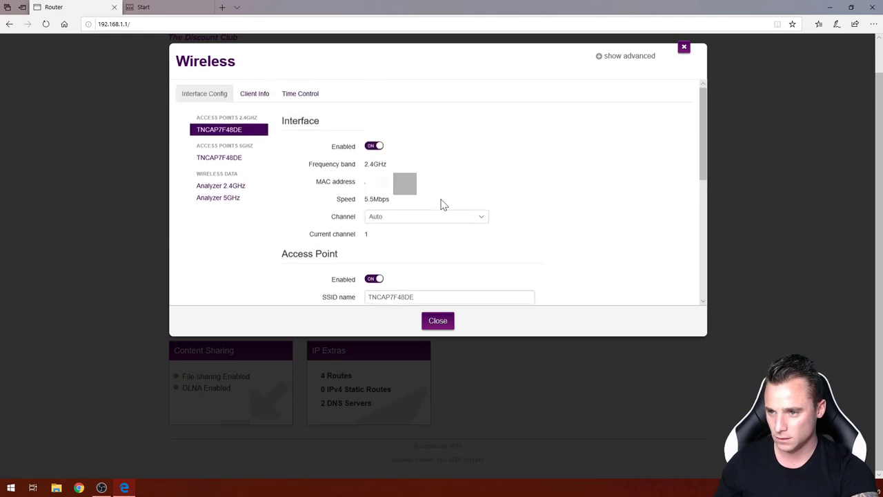
pyautogui.click(425, 217)
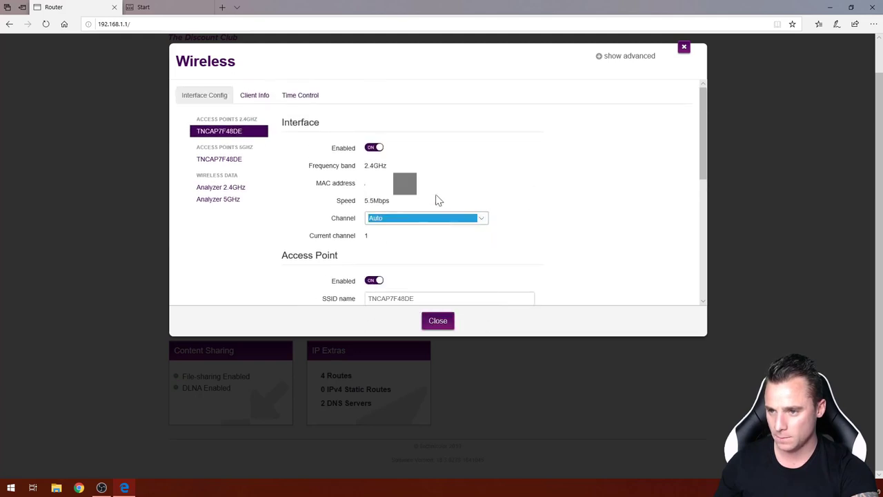
pyautogui.moveTo(279, 171)
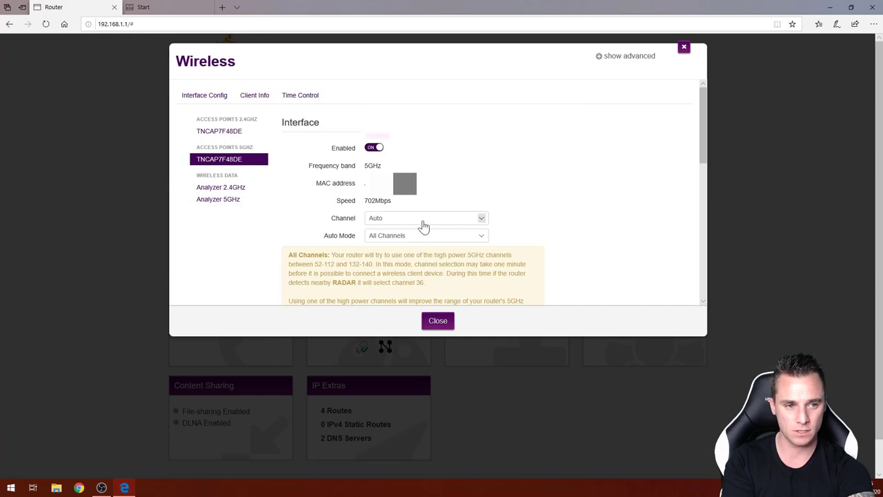
# View the list of available 5GHz channels, then dismiss it.
pyautogui.scroll(-3)
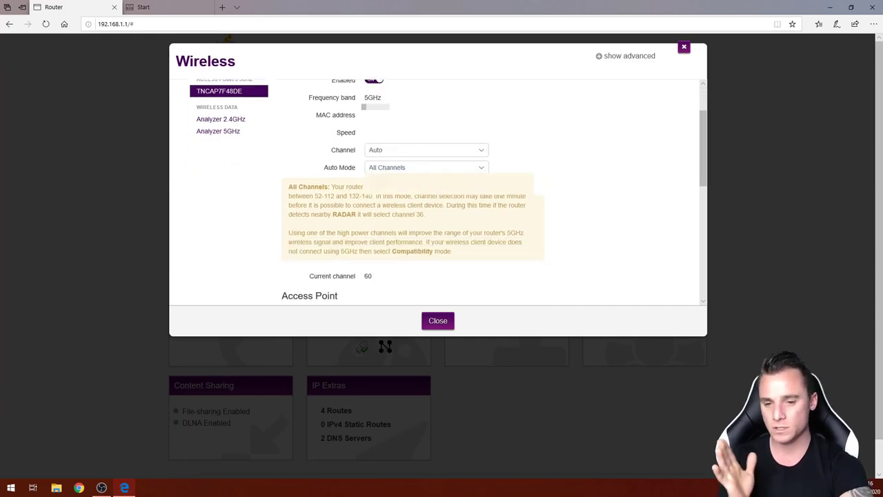
pyautogui.click(425, 150)
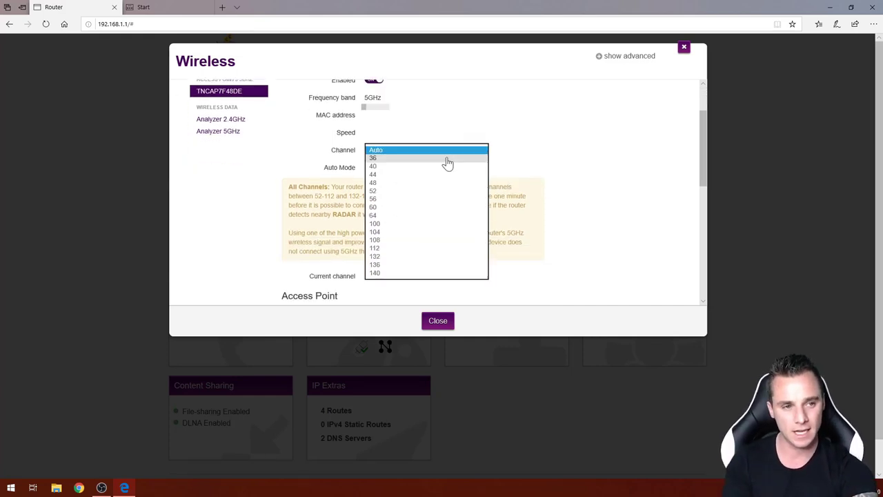
pyautogui.click(375, 149)
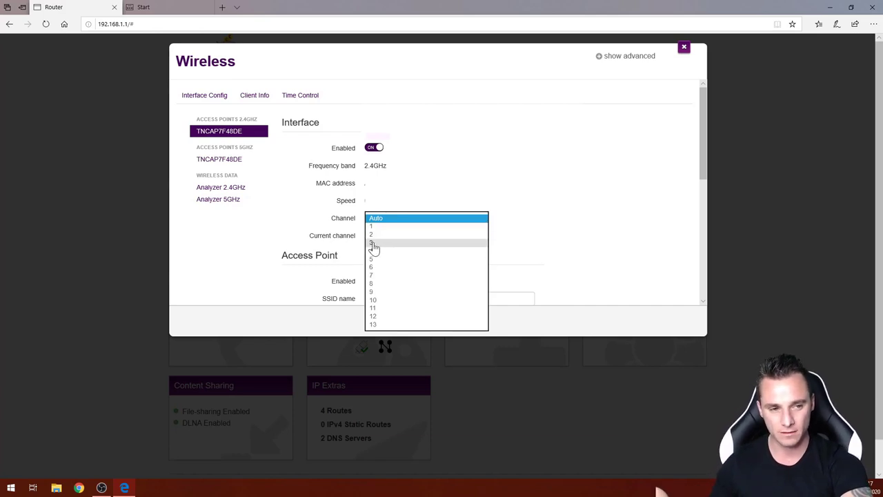
pyautogui.moveTo(398, 257)
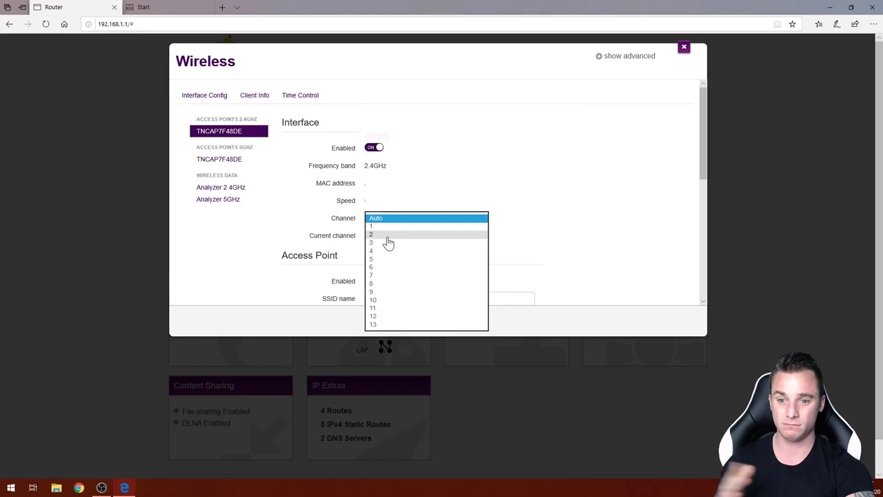
pyautogui.moveTo(388, 243)
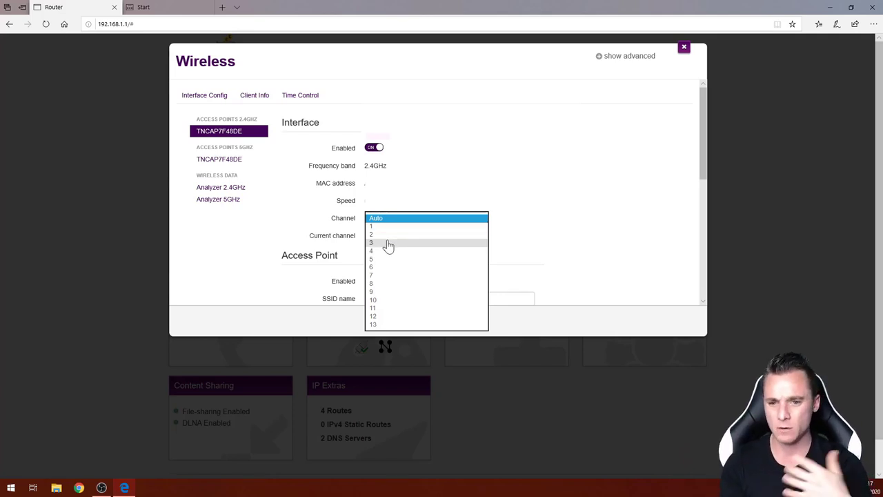
pyautogui.moveTo(361, 249)
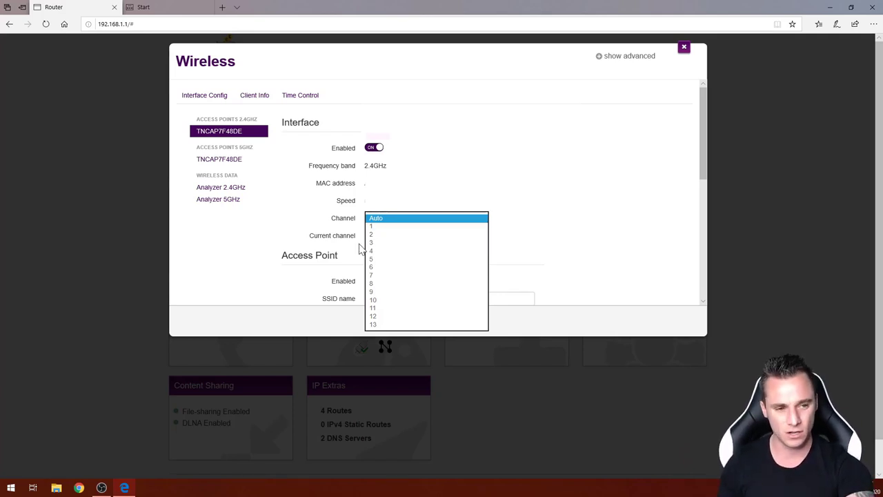
pyautogui.moveTo(426, 291)
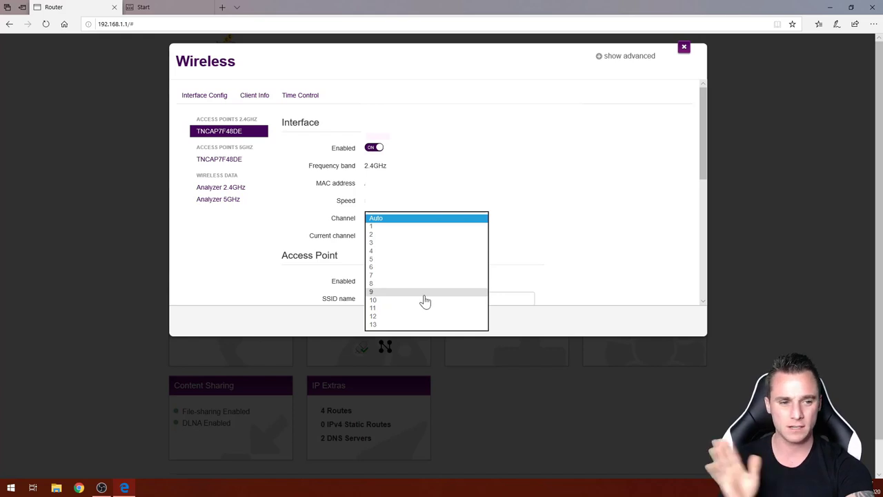
# Select channel 10 for the 2.4GHz access point and save.
pyautogui.click(374, 300)
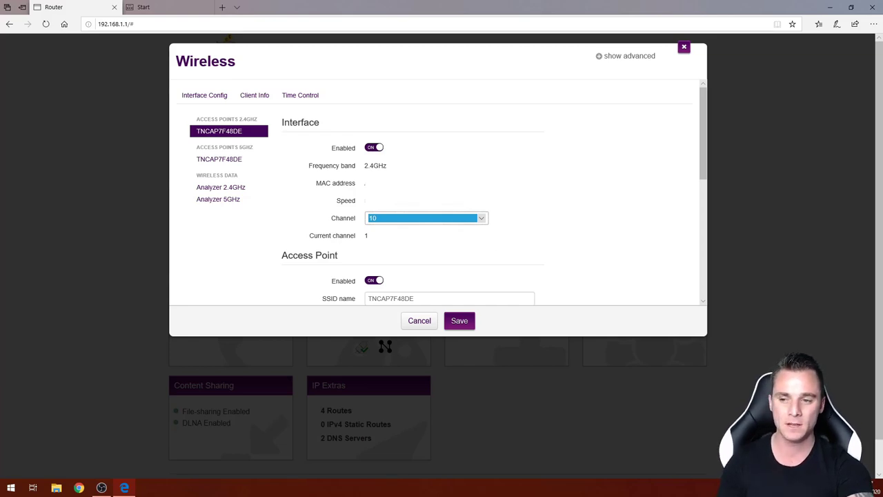
pyautogui.click(459, 320)
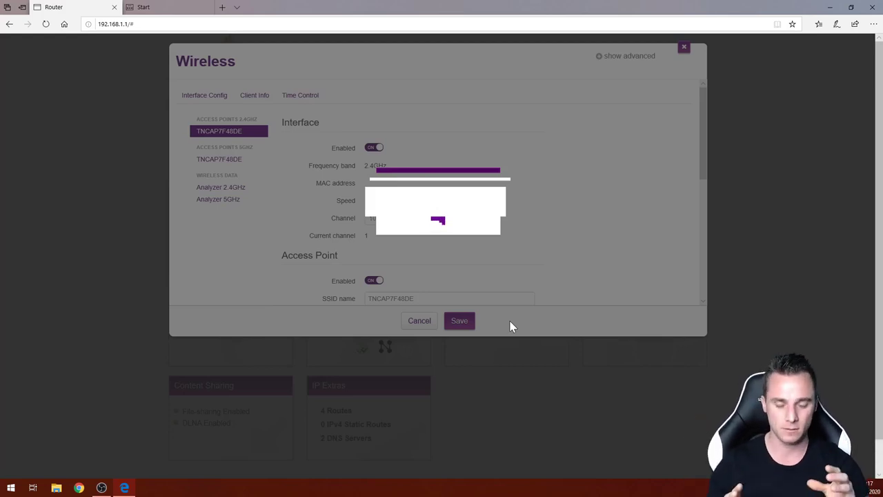
# Save again until the router confirms the 2.4GHz access point is on channel 10.
pyautogui.click(459, 320)
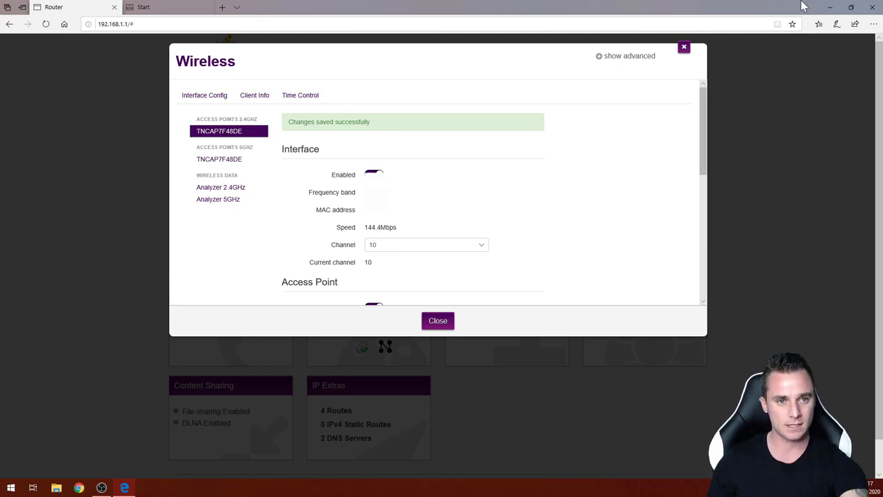
pyautogui.click(373, 173)
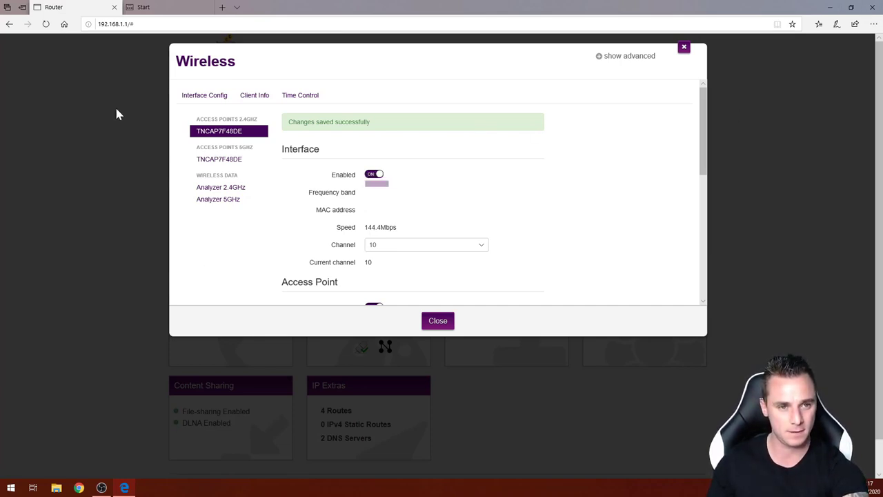
pyautogui.moveTo(245, 131)
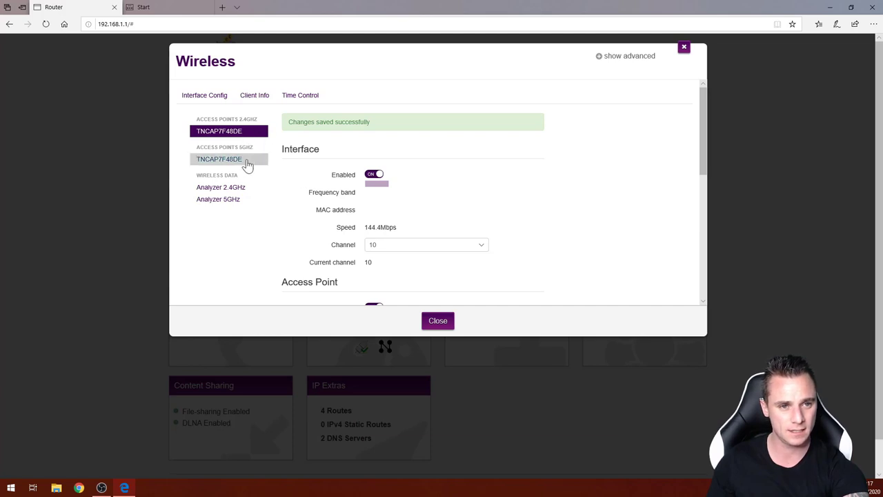
pyautogui.click(219, 130)
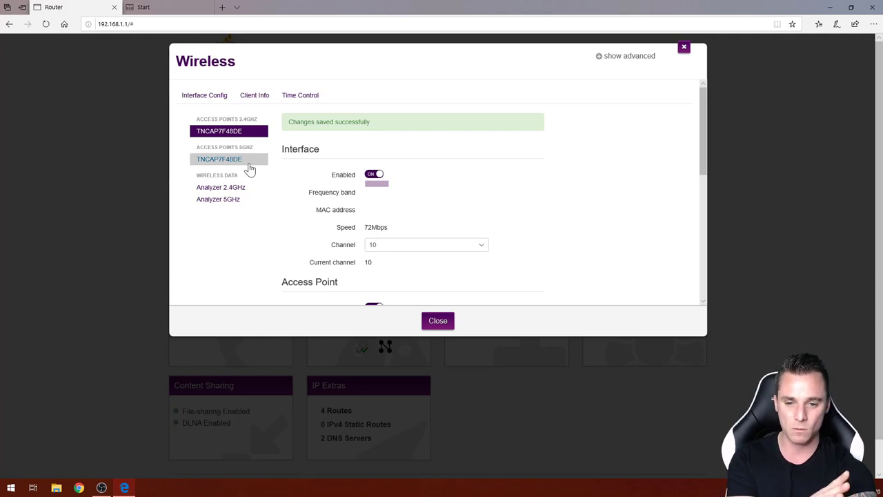
pyautogui.moveTo(261, 178)
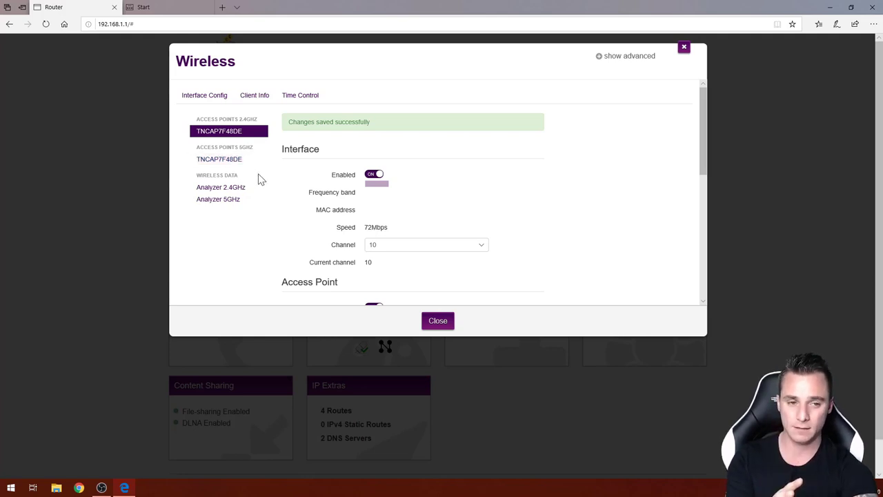
pyautogui.moveTo(241, 176)
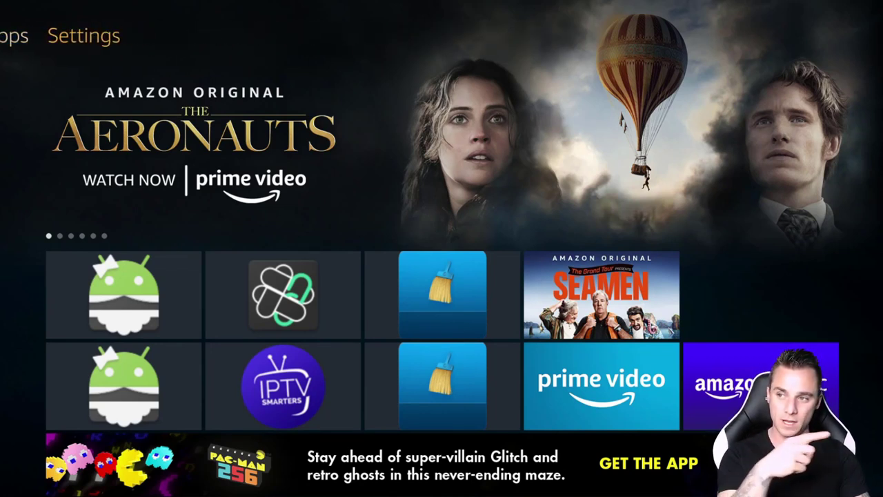
pyautogui.click(82, 35)
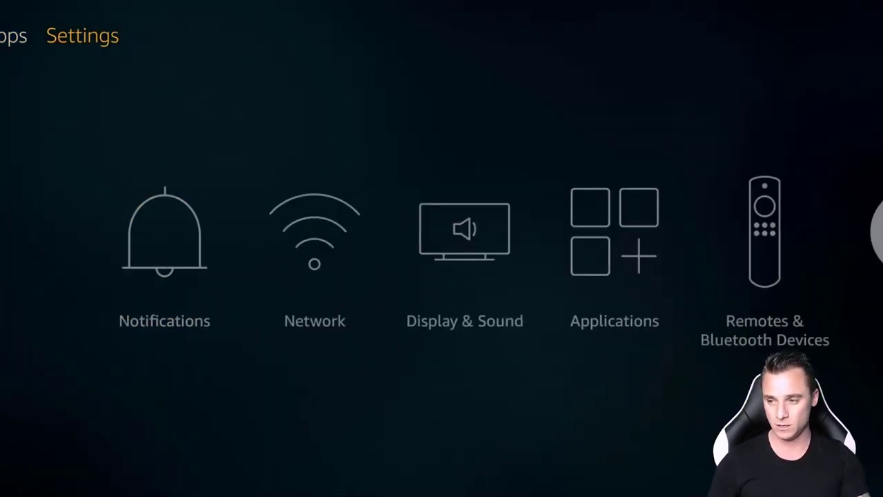
pyautogui.hscroll(3)
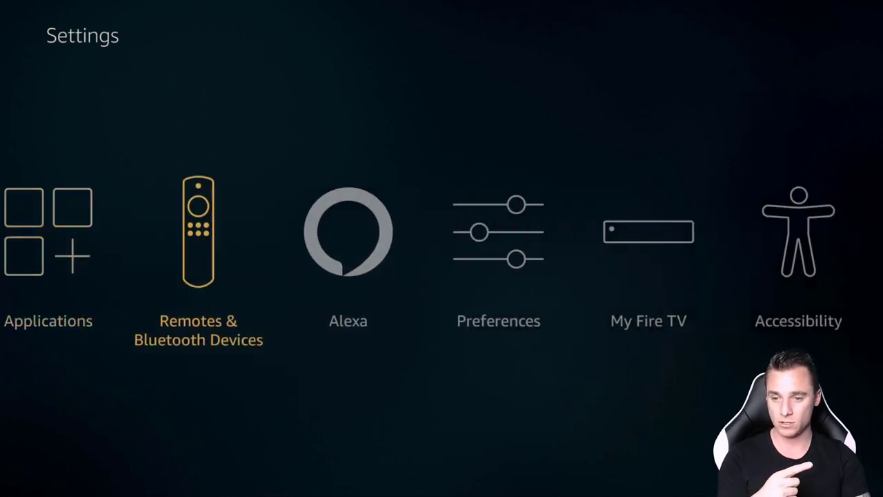
pyautogui.hscroll(3)
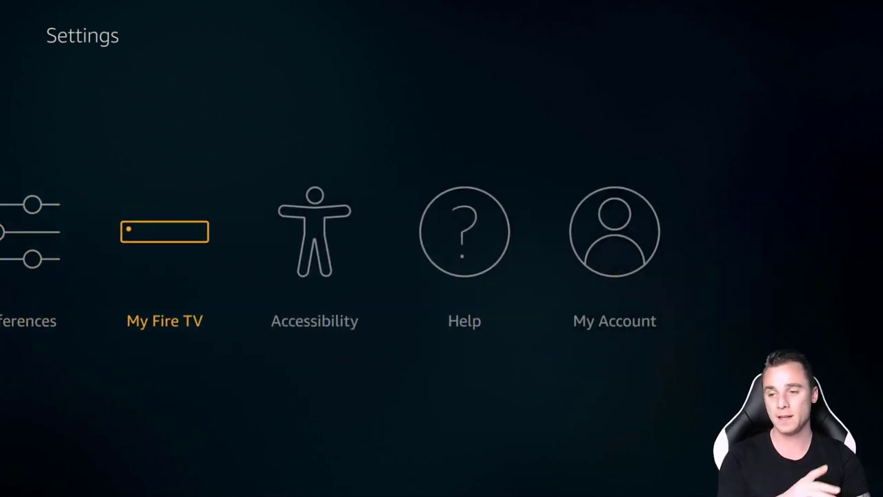
pyautogui.click(165, 231)
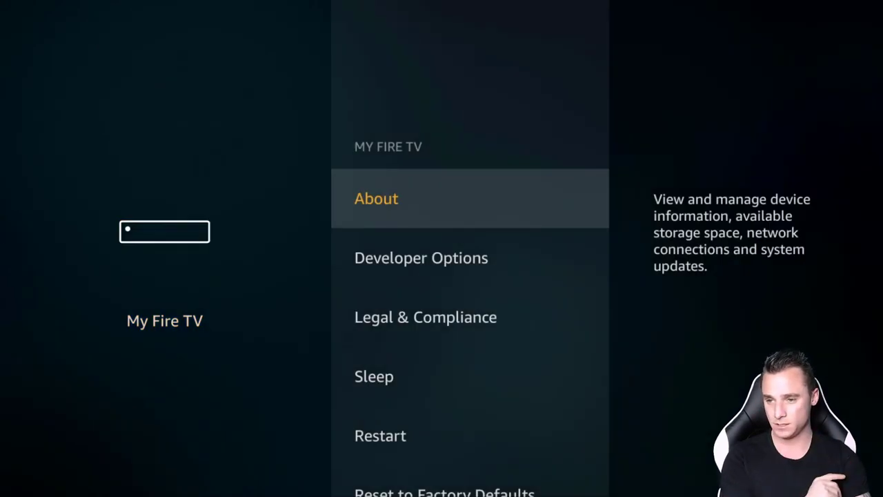
pyautogui.click(421, 257)
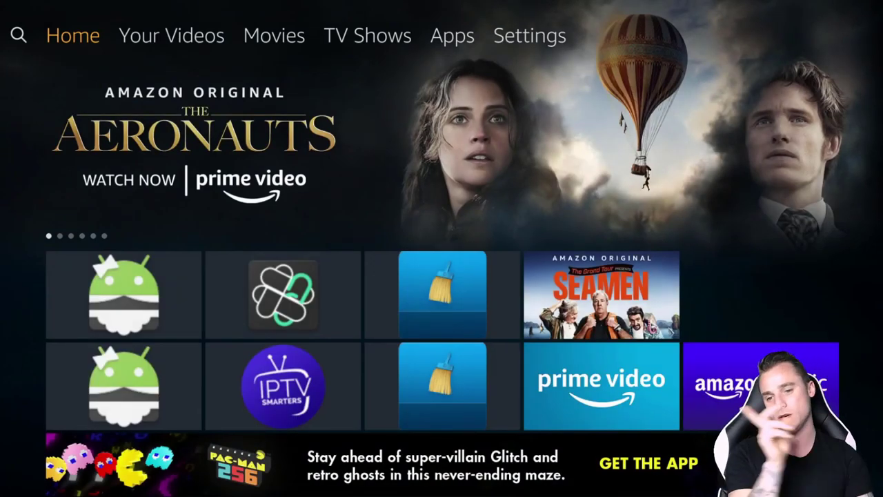
# Search for 'D' and launch Downloader from the search results.
pyautogui.click(18, 35)
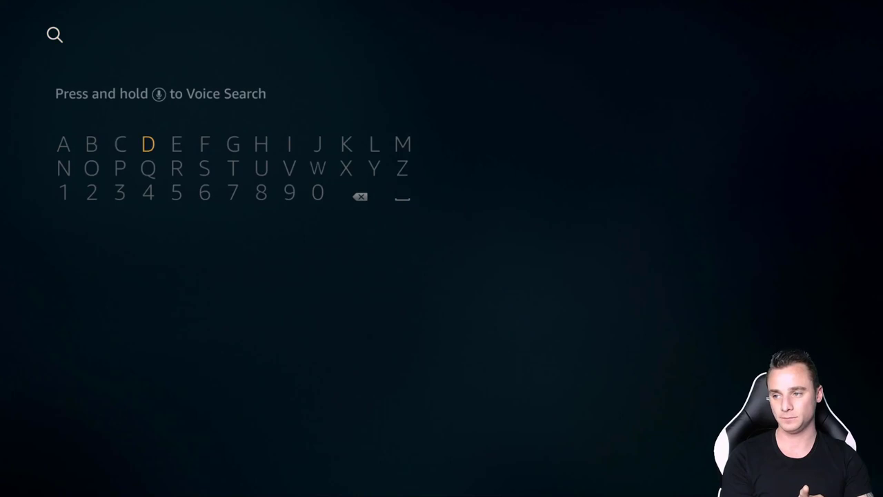
pyautogui.click(148, 144)
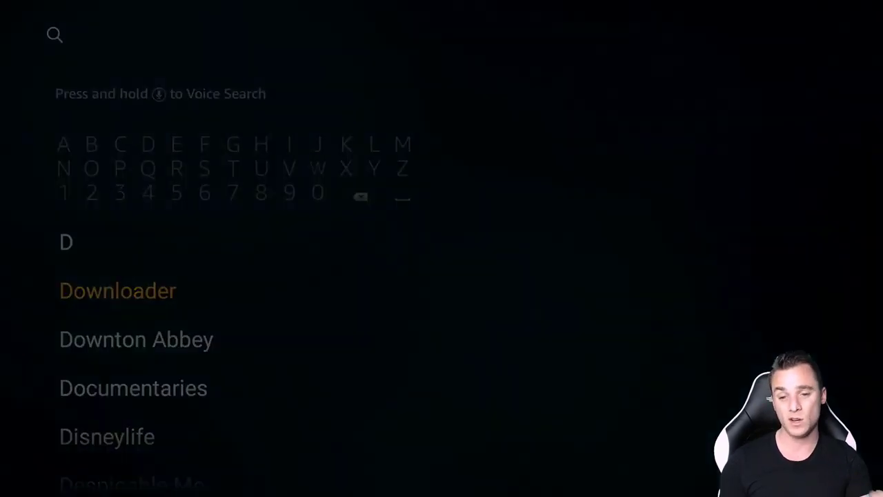
pyautogui.click(117, 290)
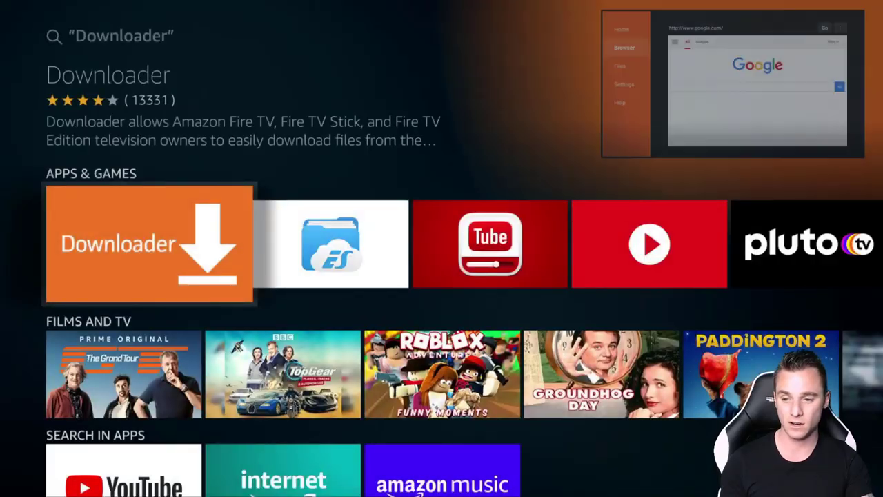
pyautogui.click(148, 243)
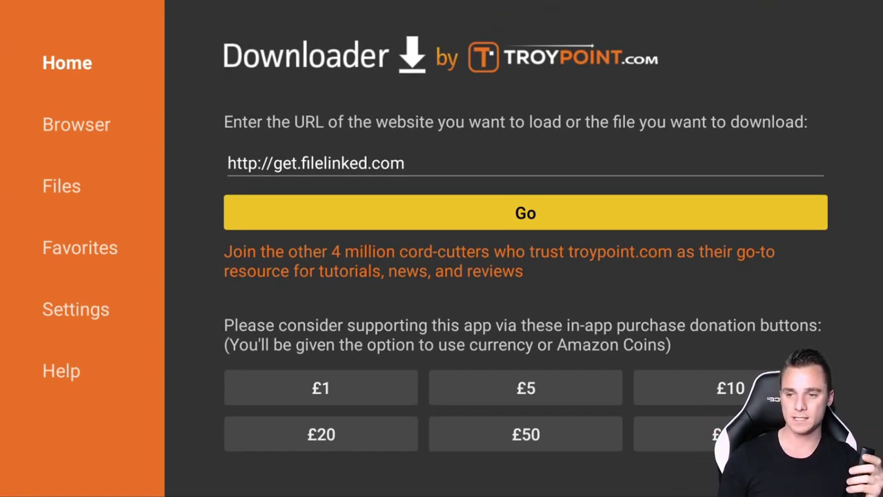
# Download the FileLinked APK from get.filelinked.com and start installing it as an update.
pyautogui.click(525, 213)
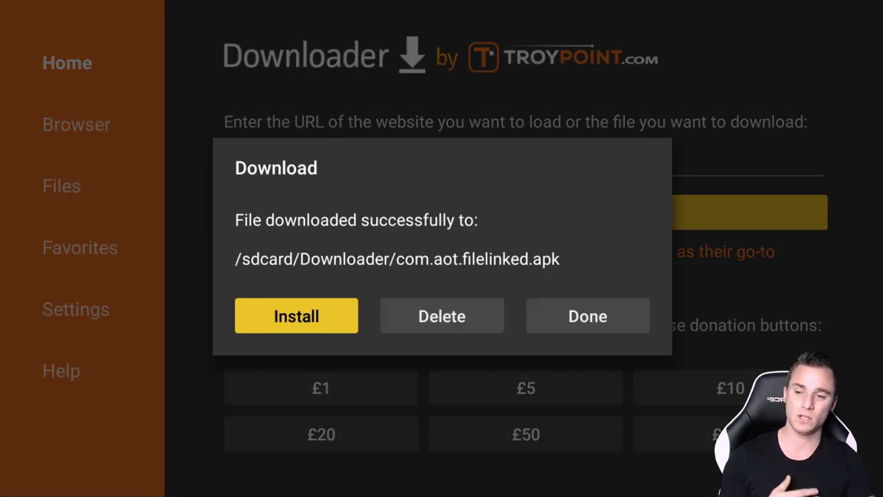
pyautogui.click(296, 316)
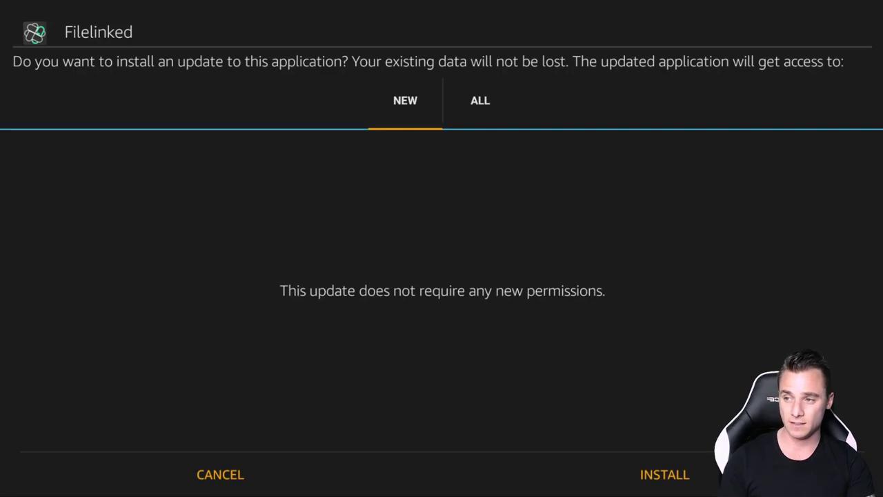
pyautogui.moveTo(220, 474)
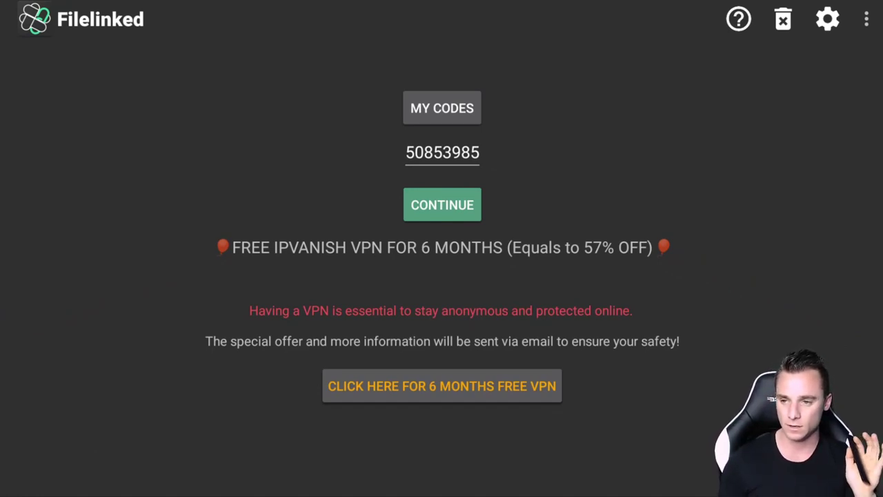
# Submit FileLinked code 50853985, dismiss the welcome message, and choose the SD Maid Pro download.
pyautogui.click(441, 204)
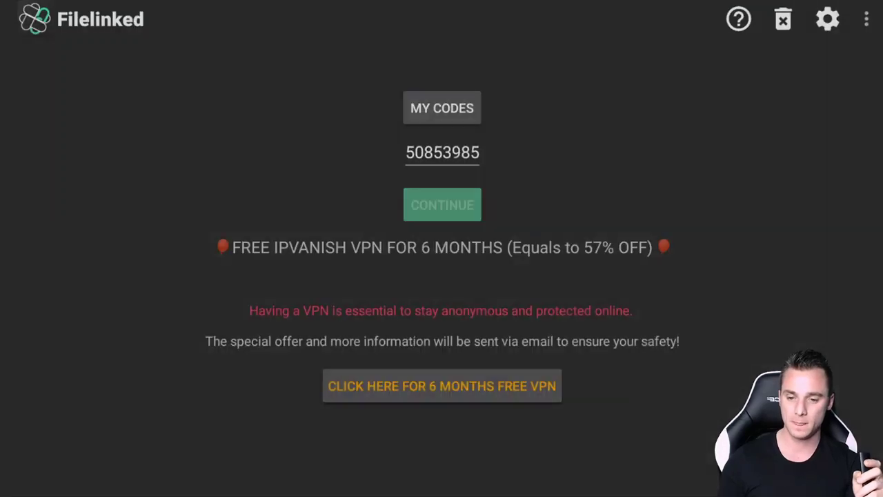
pyautogui.click(442, 204)
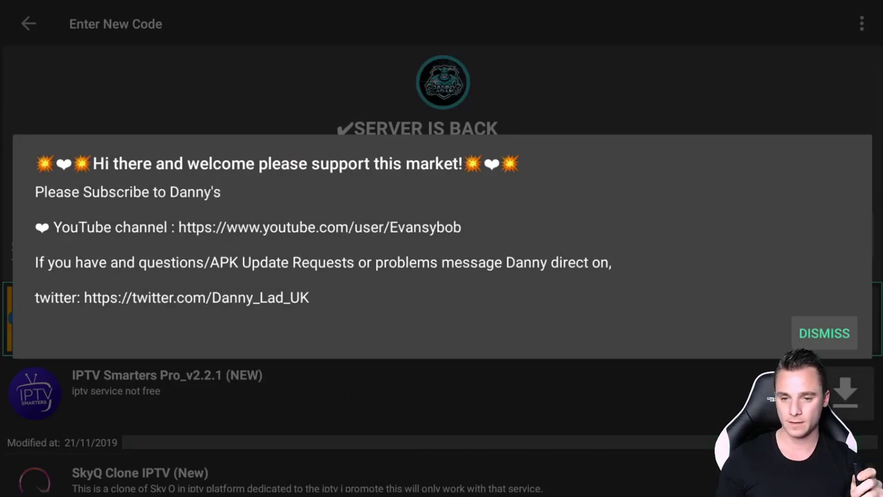
pyautogui.click(824, 332)
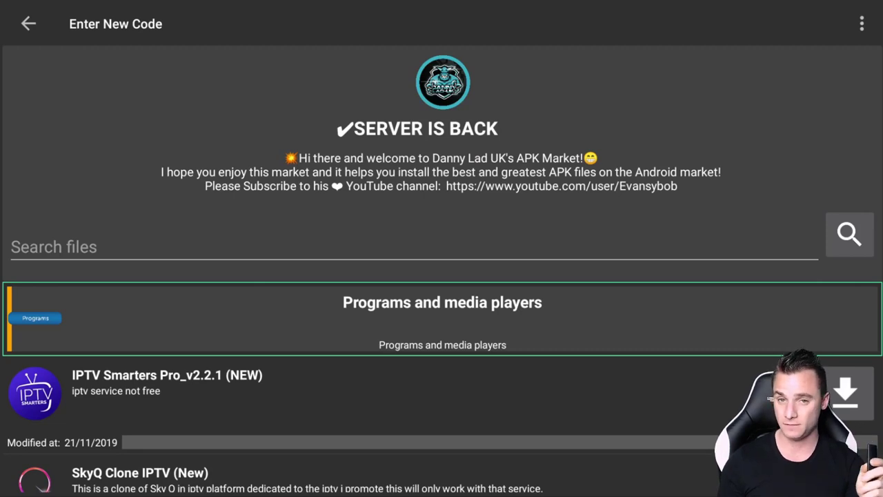
pyautogui.scroll(-3)
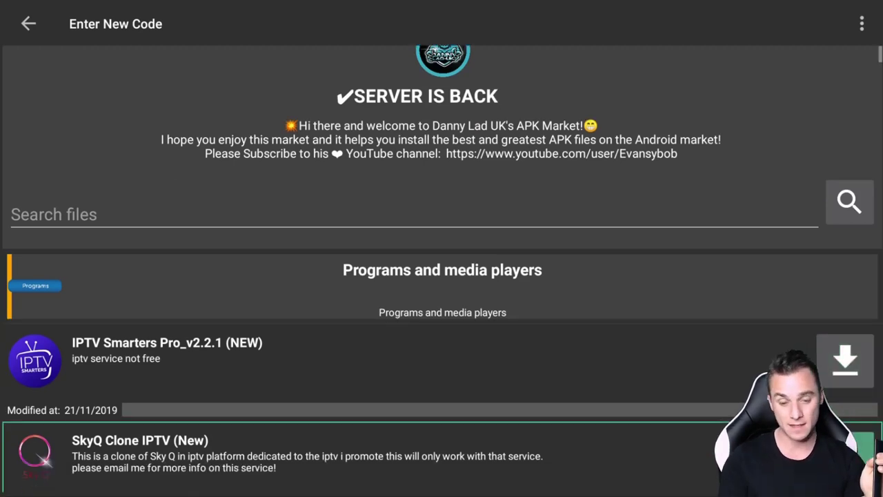
pyautogui.scroll(-3)
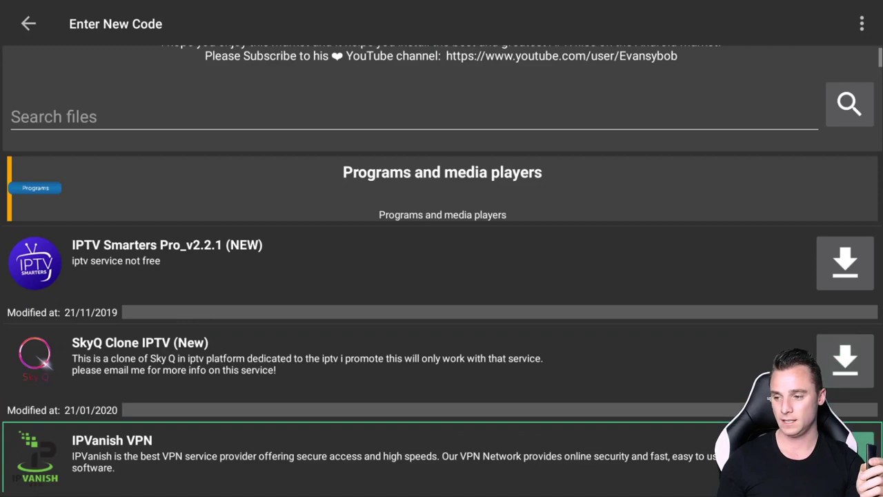
pyautogui.scroll(-3)
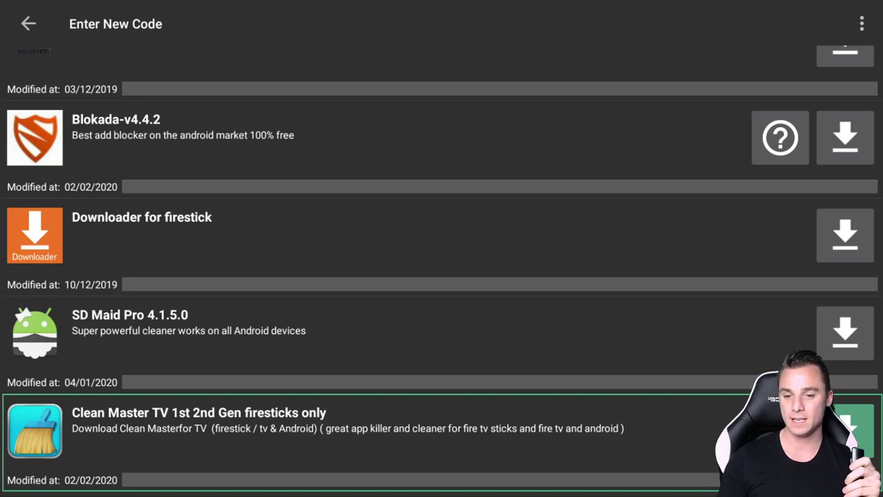
pyautogui.click(844, 333)
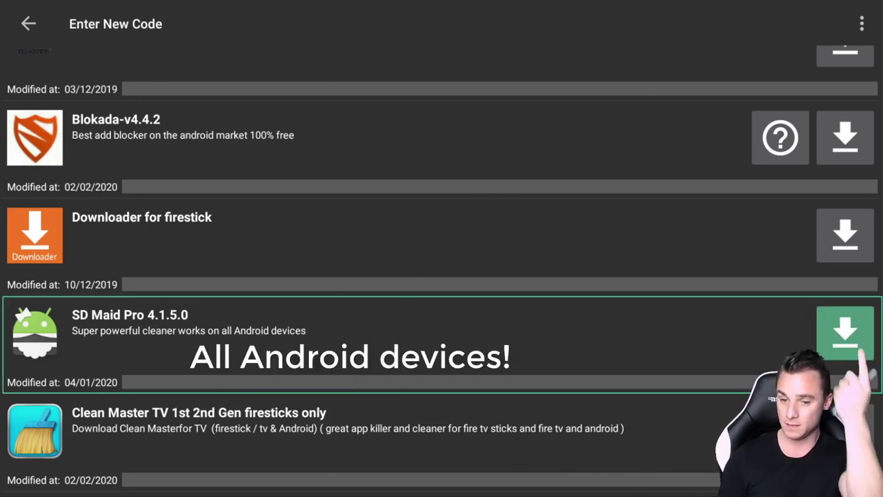